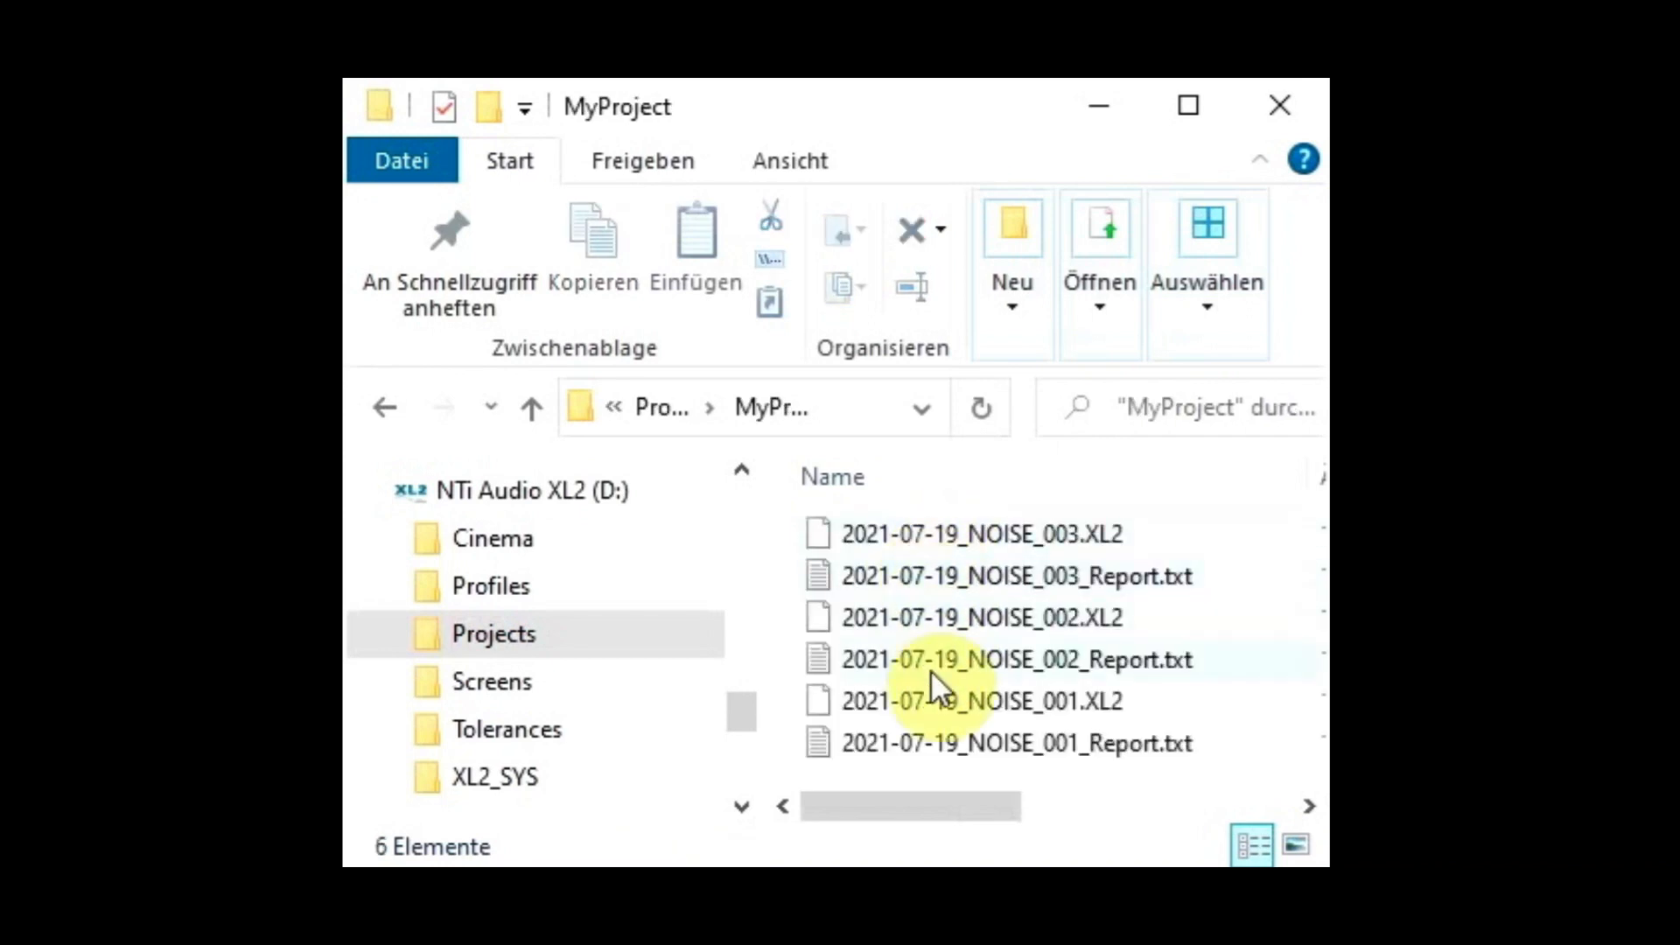
{"action": "mouse_move", "coordinate": [952, 772]}
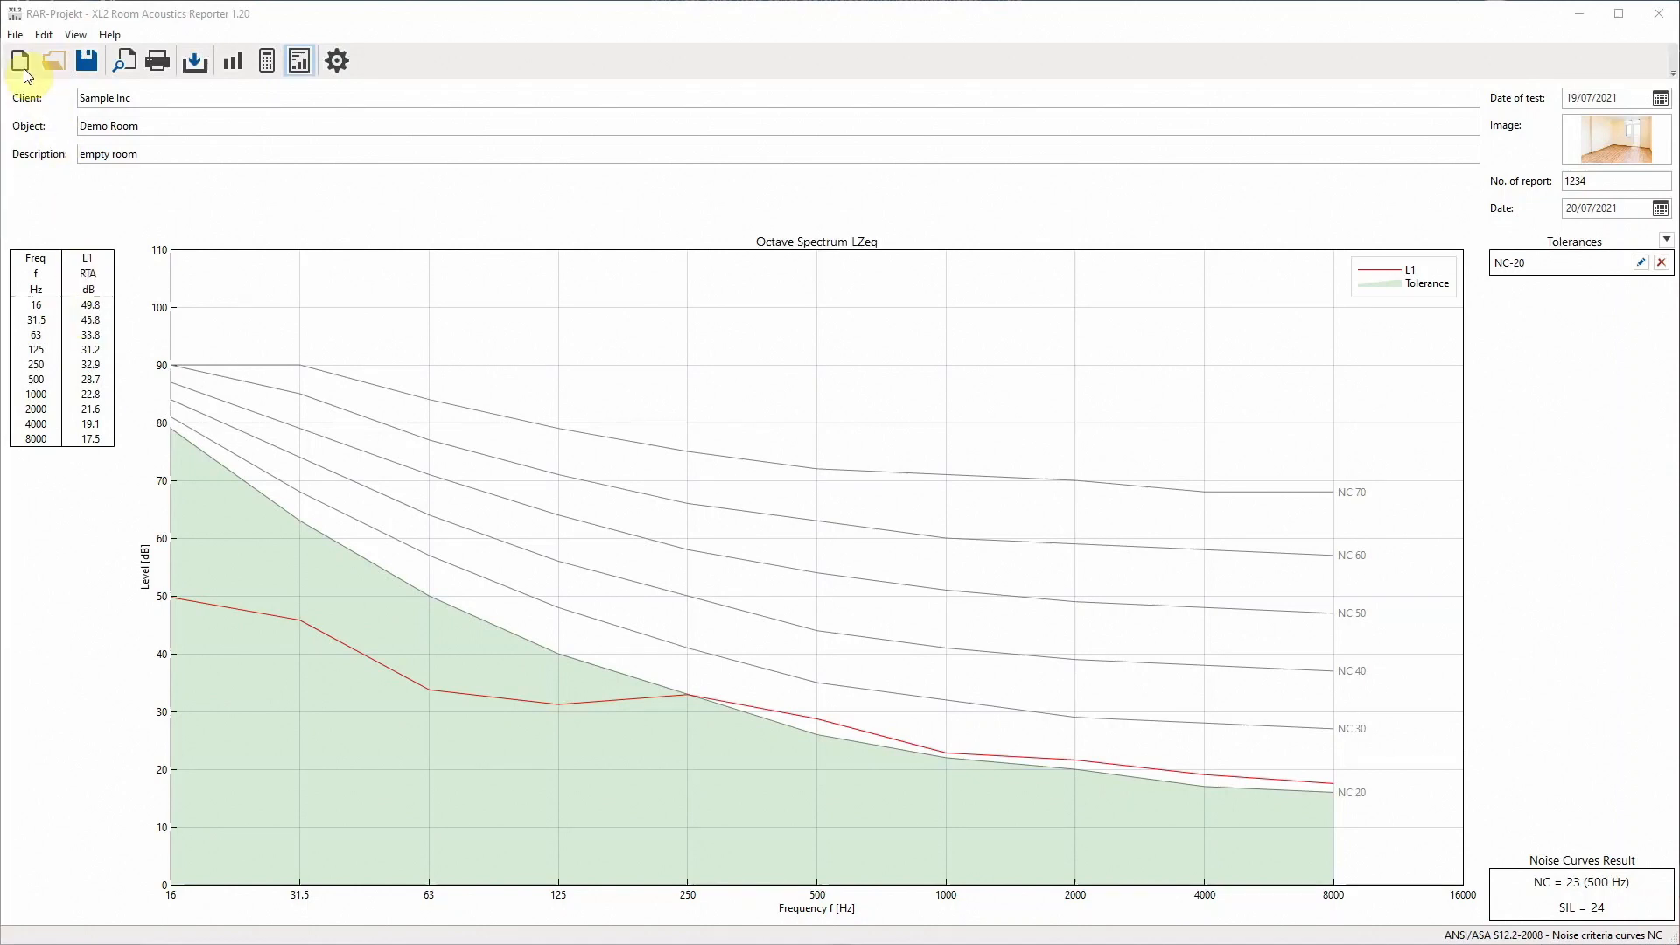
- Create a new Standards project using ANSI/ASA S12.2-2008 Noise criteria curves NC
{"action": "left_click", "coordinate": [21, 61]}
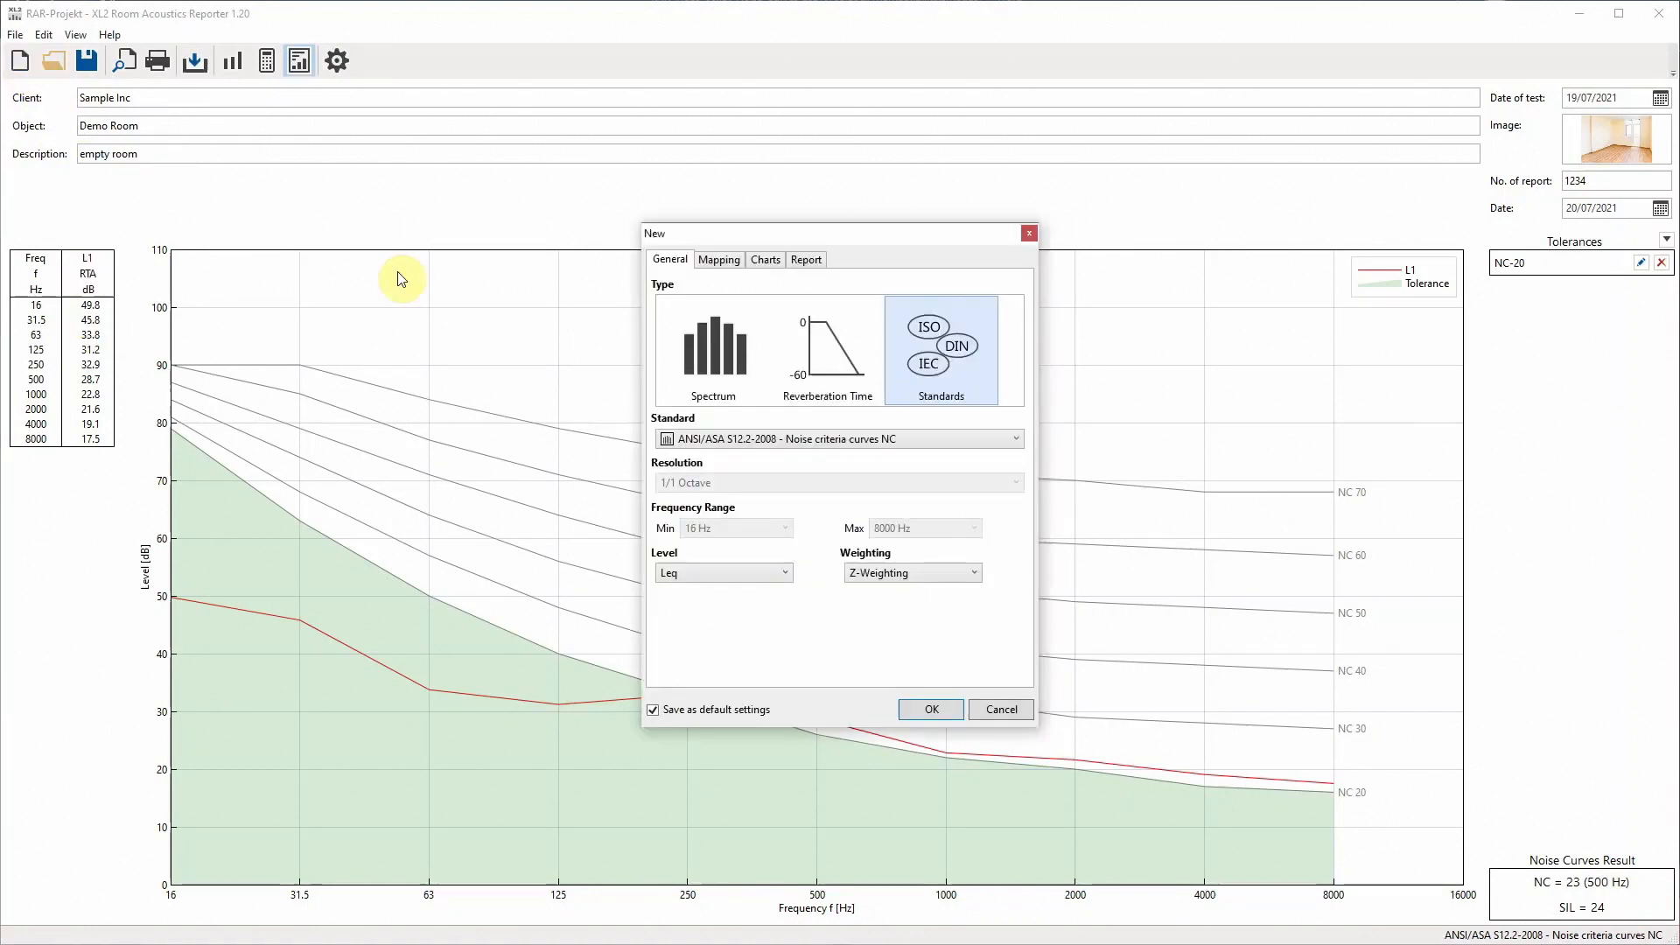
{"action": "mouse_move", "coordinate": [923, 380]}
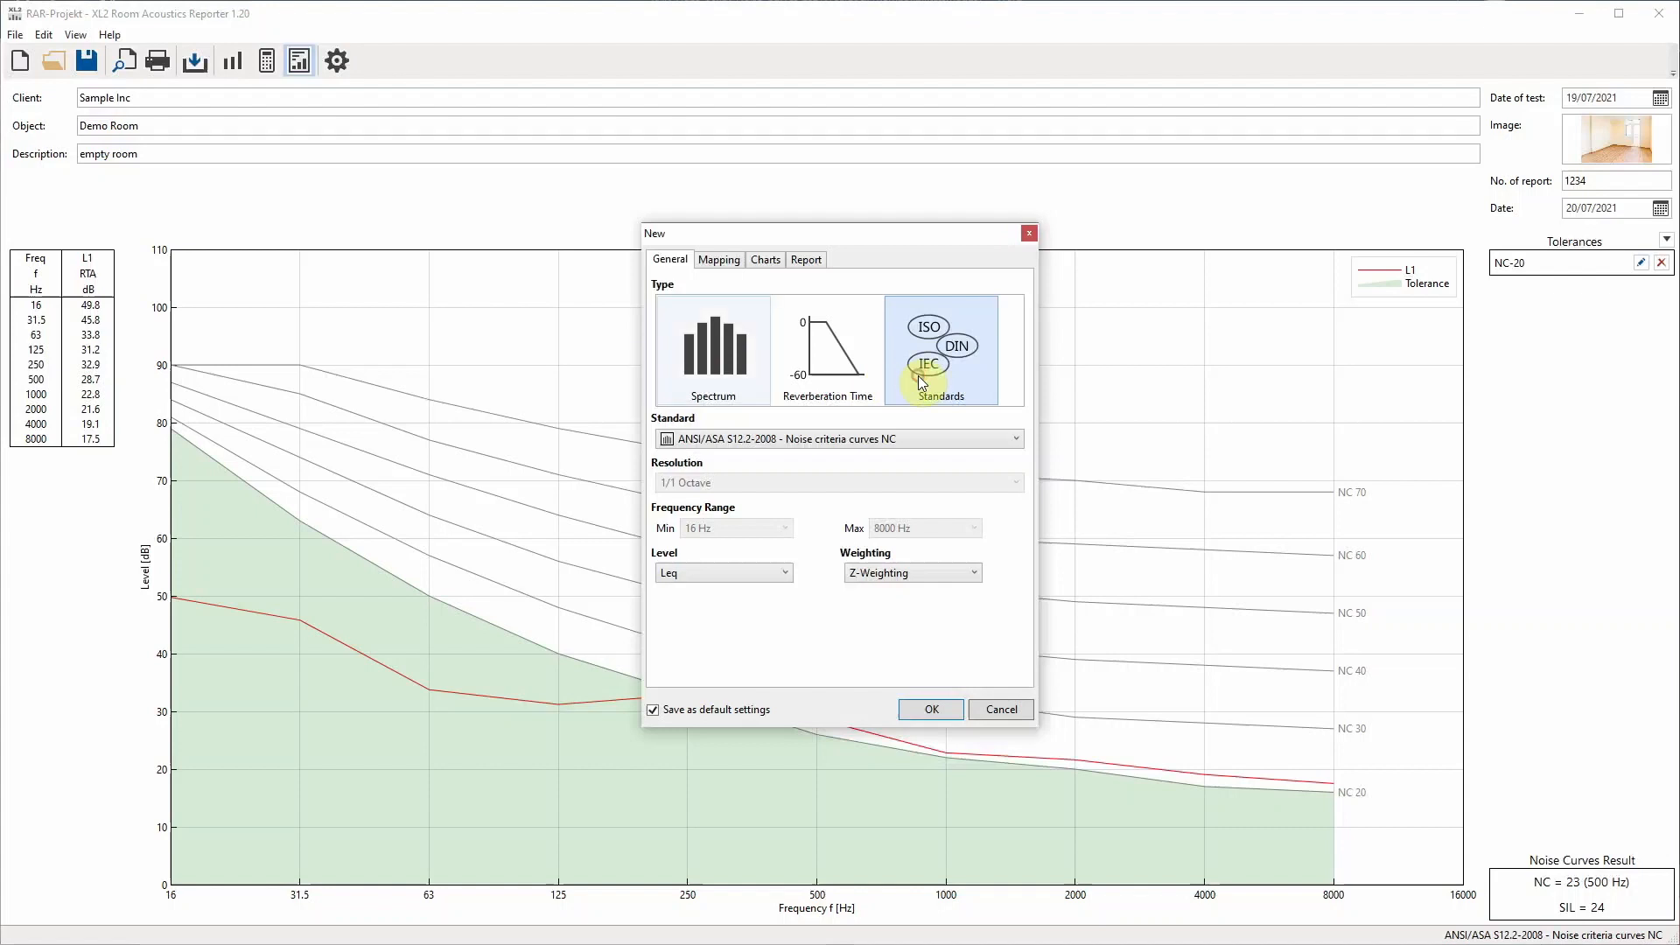
{"action": "mouse_move", "coordinate": [906, 449]}
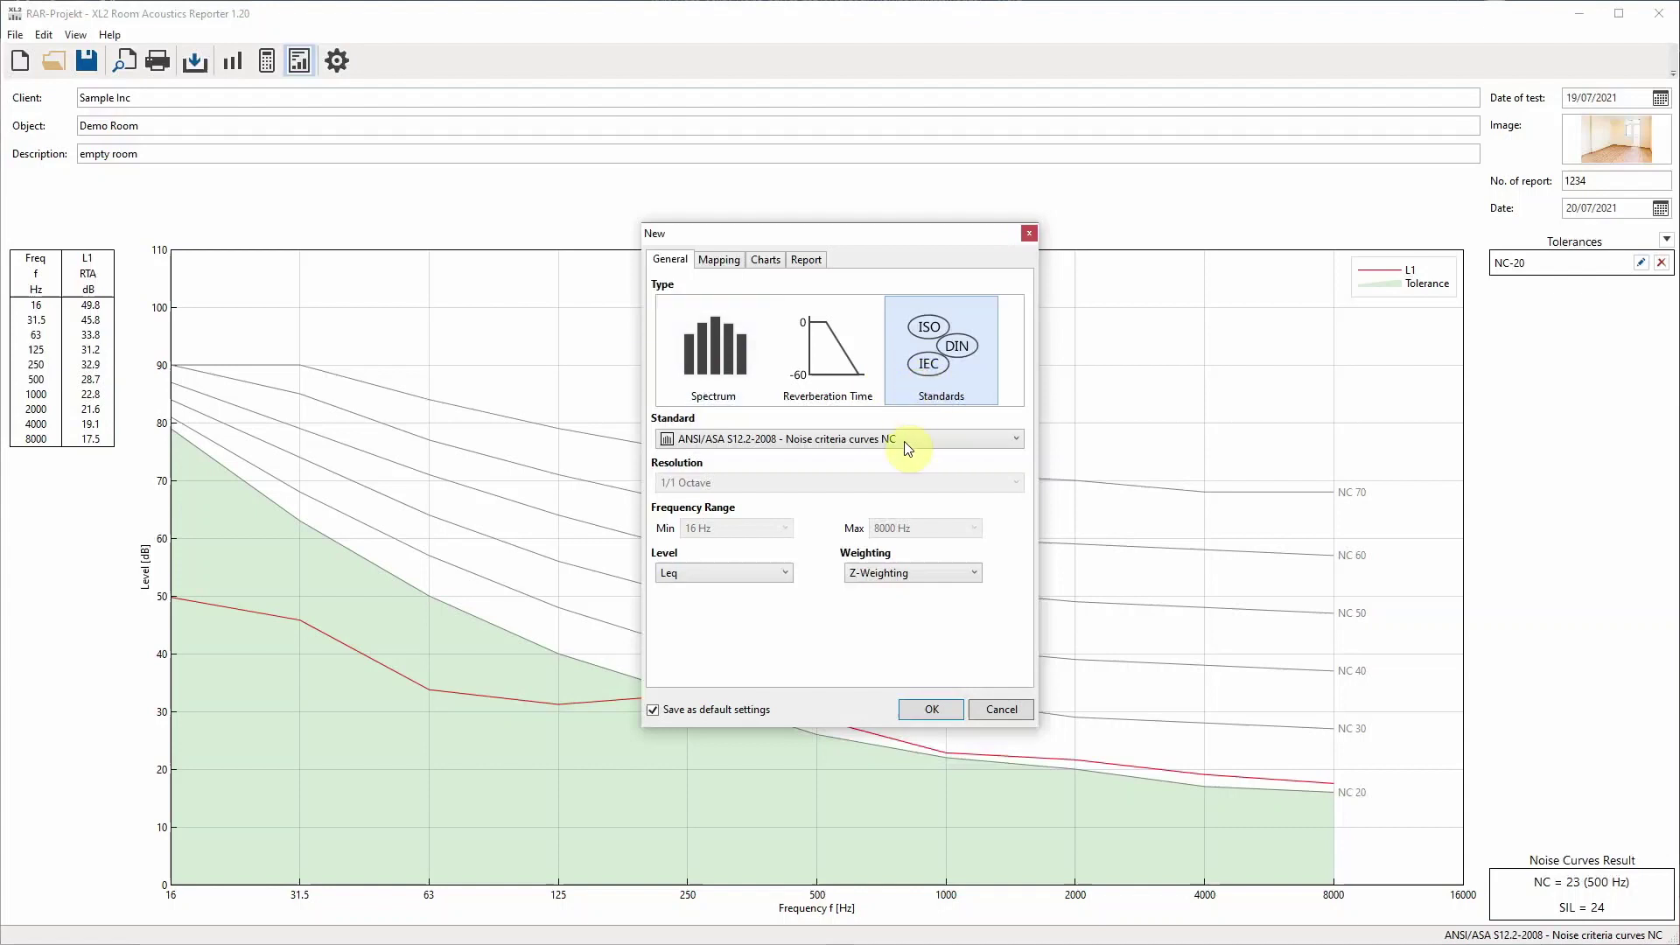
{"action": "left_click", "coordinate": [1012, 437]}
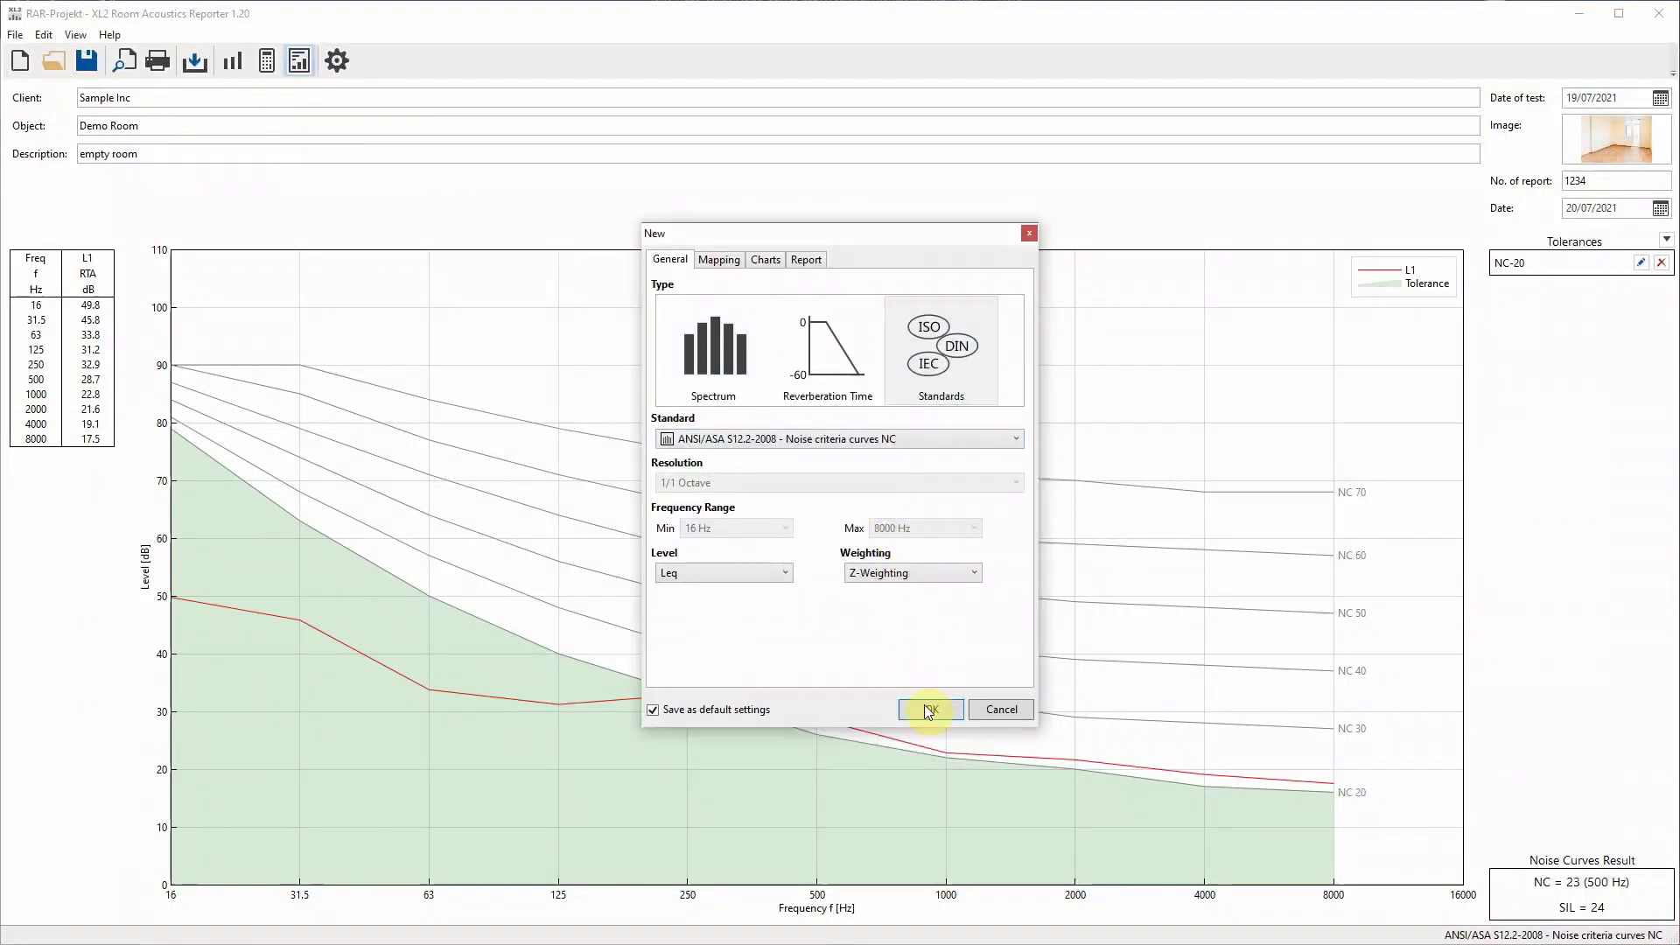
{"action": "left_click", "coordinate": [928, 709]}
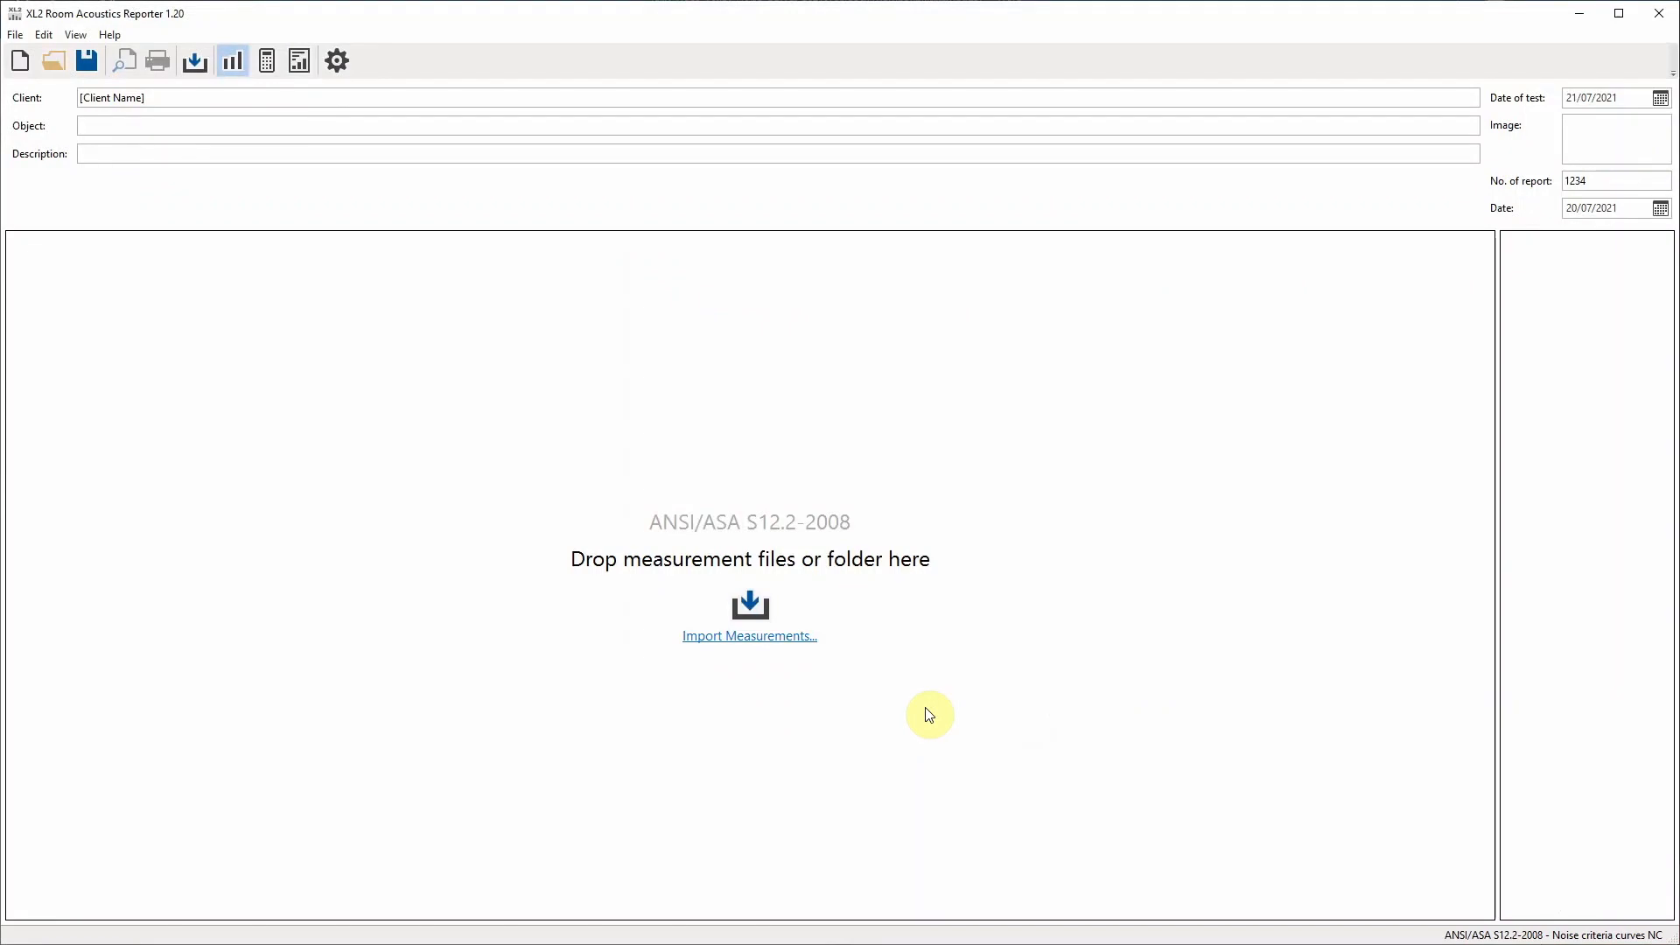
- Select all three NOISE .XL2 files in MyProject for import into the Reporter
{"action": "left_click", "coordinate": [750, 616]}
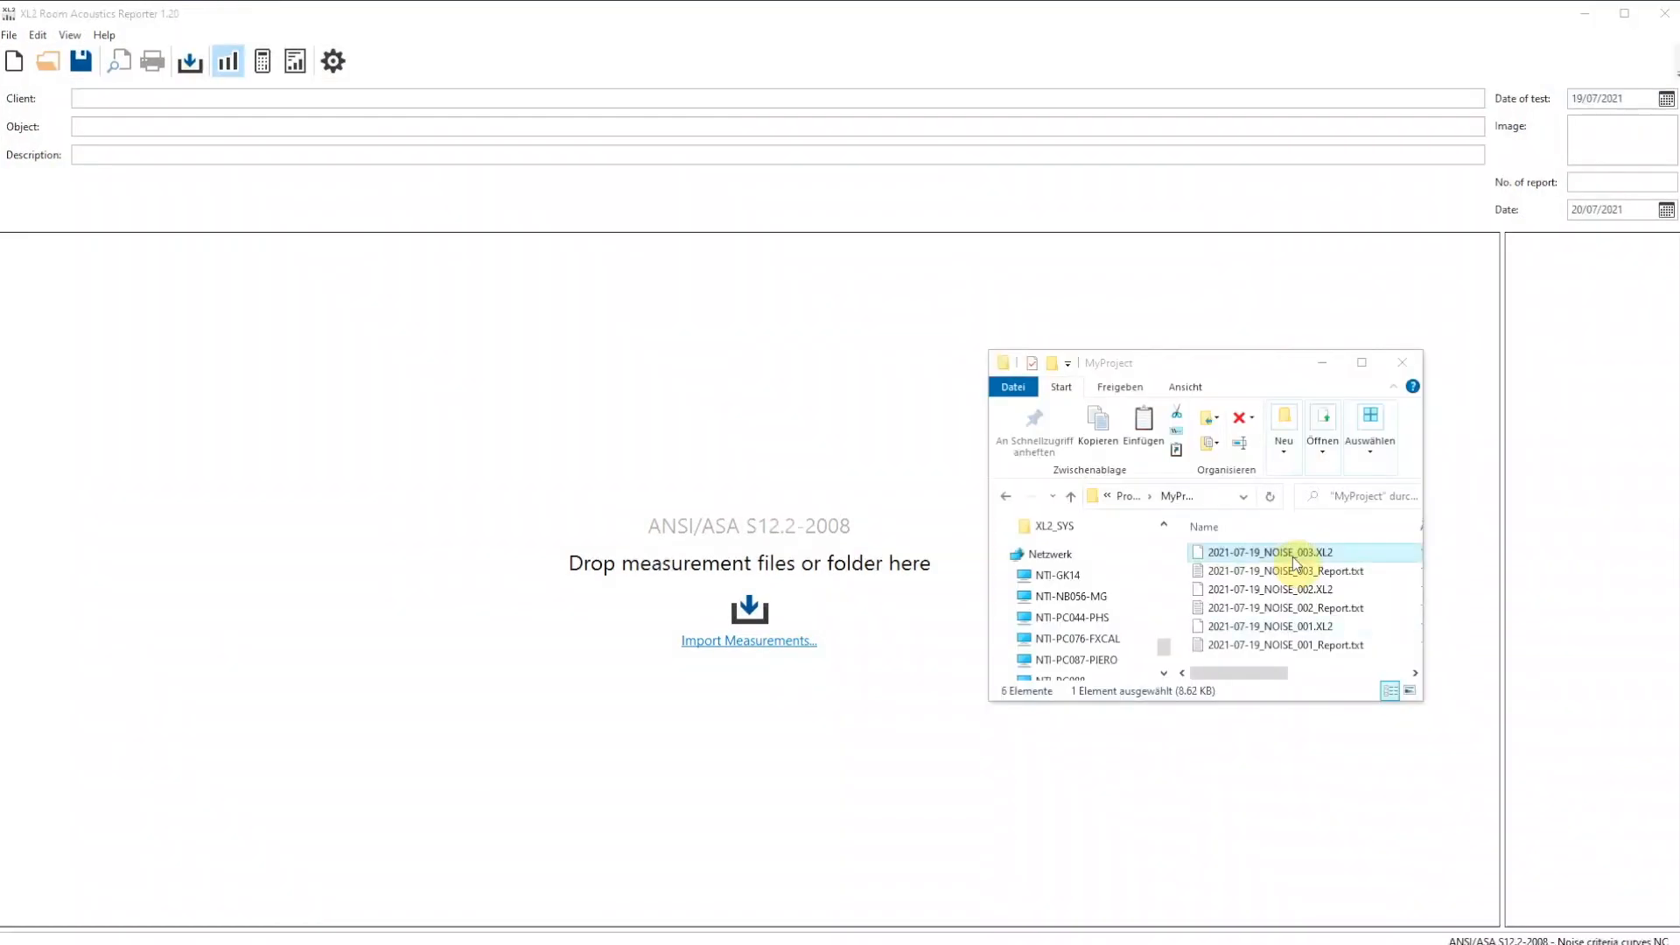
{"action": "key", "text": "ctrl+a"}
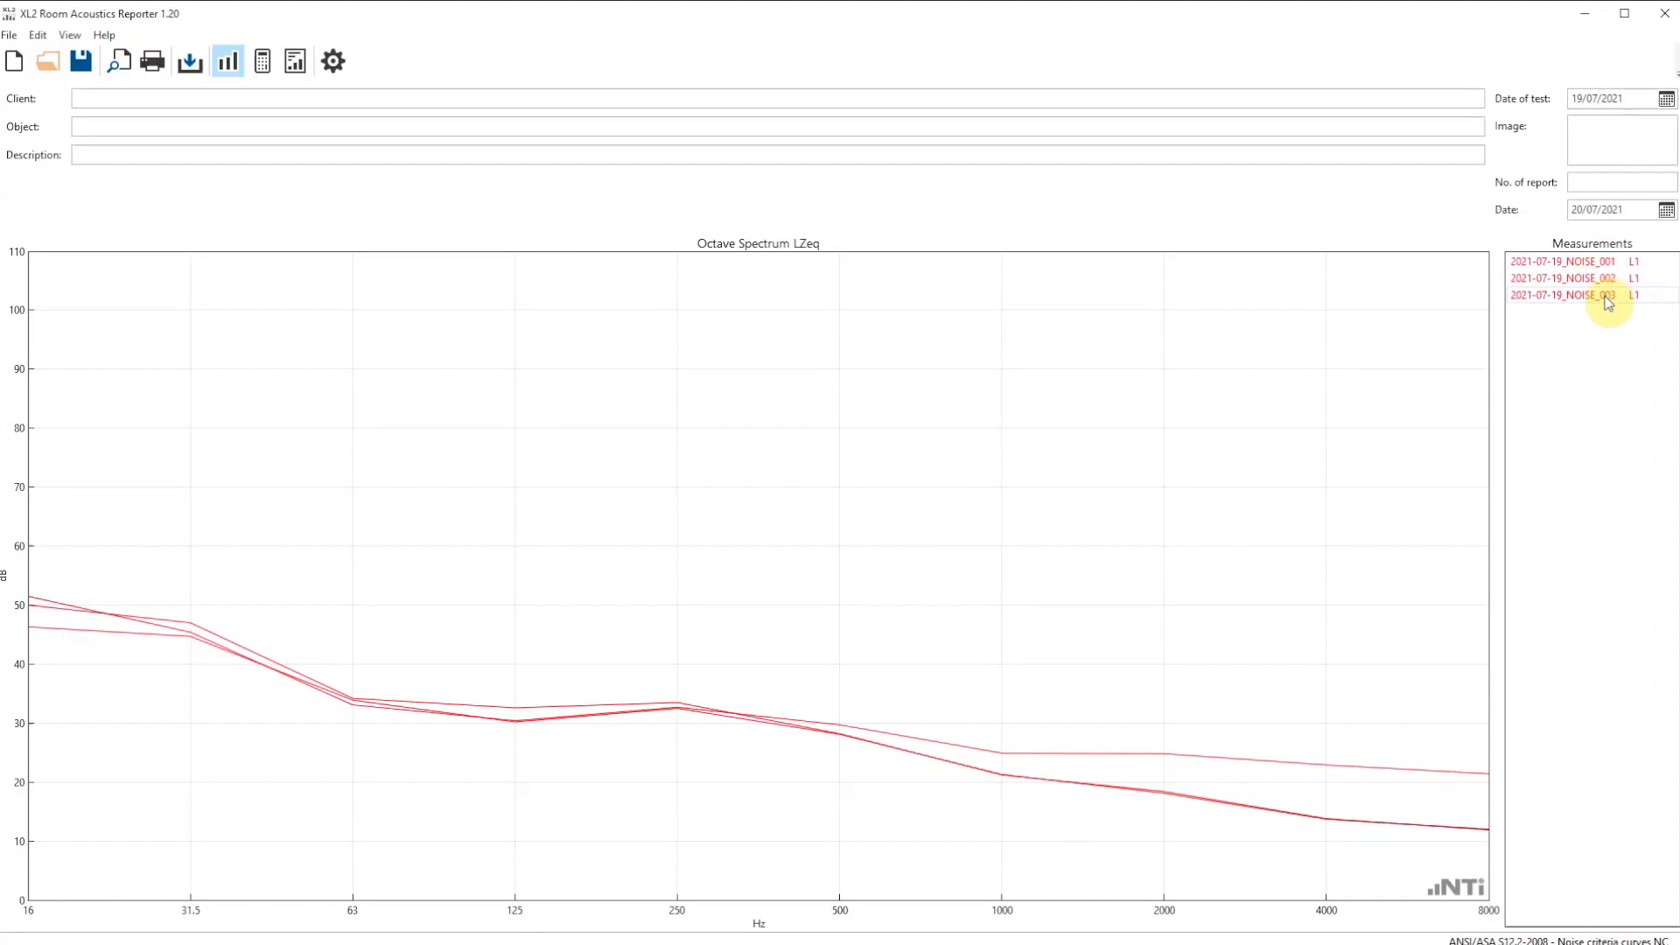
{"action": "mouse_move", "coordinate": [1596, 331]}
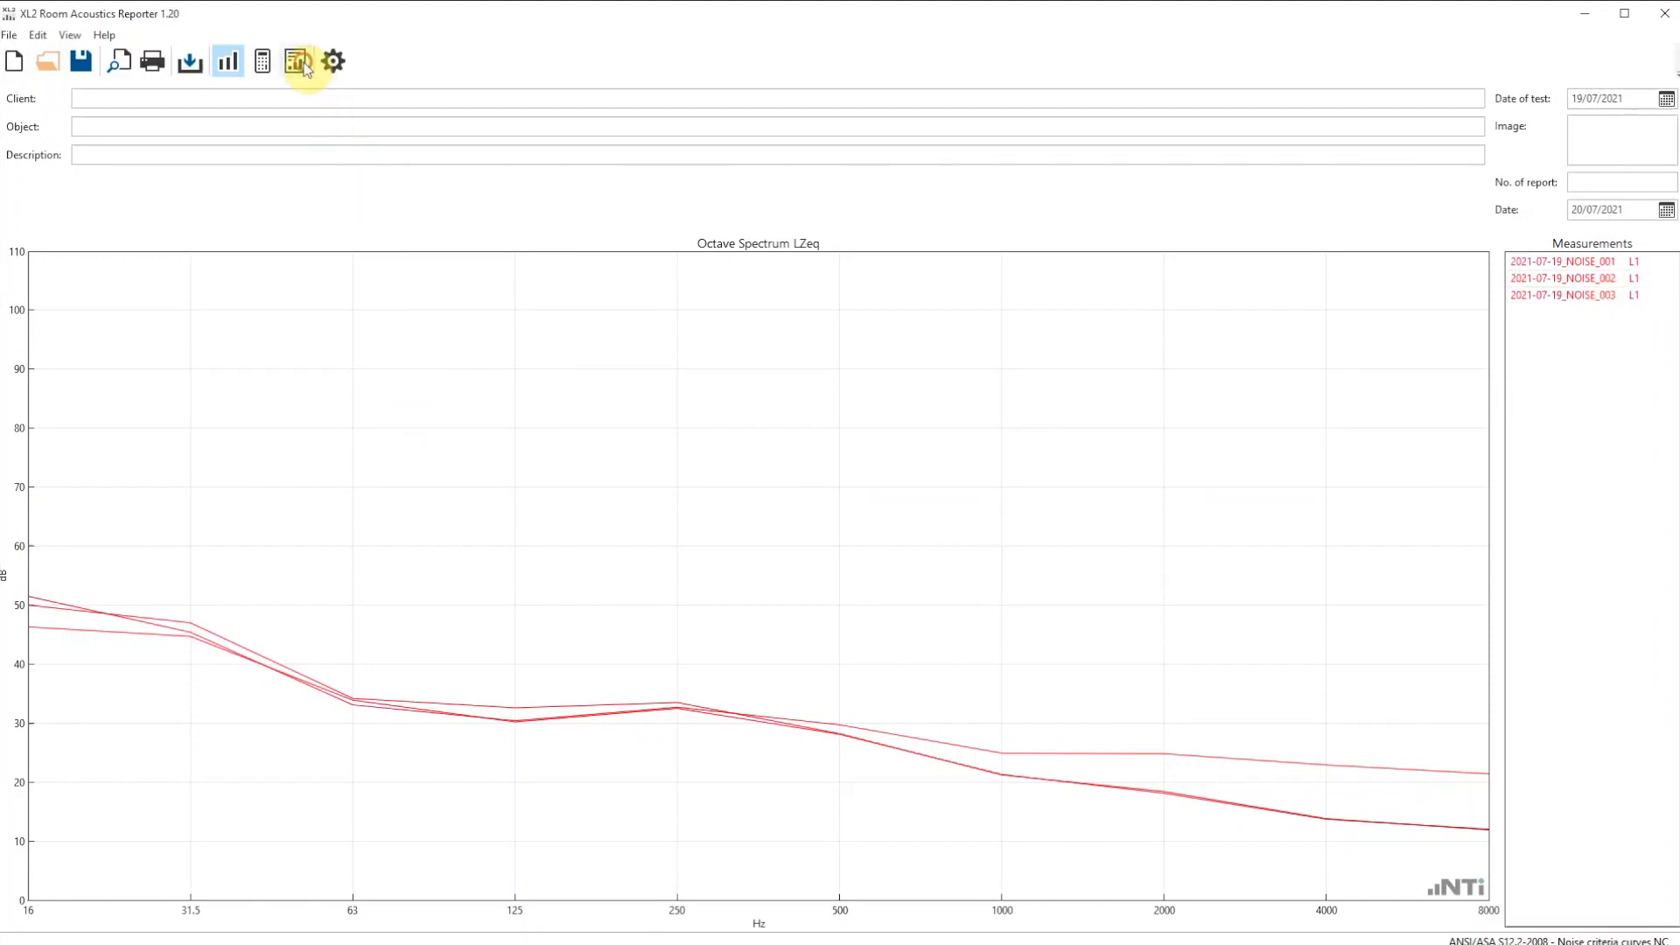
- Show the NC curve evaluation, yielding NC 23 at 500 Hz and SIL 24
{"action": "left_click", "coordinate": [294, 61]}
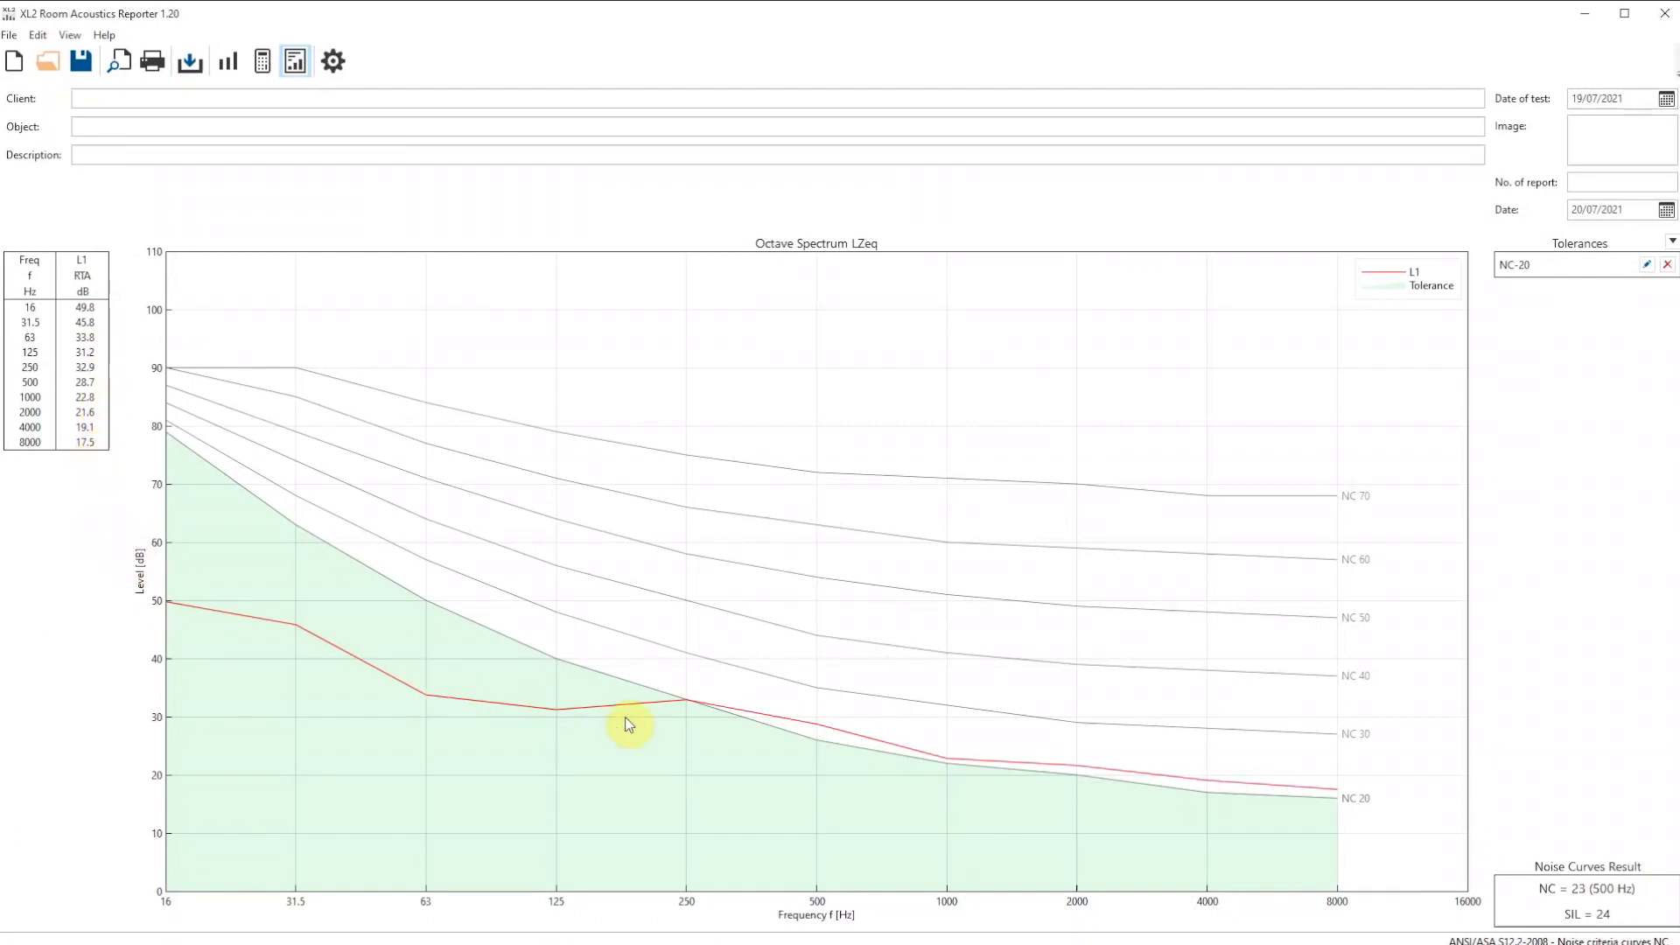
{"action": "mouse_move", "coordinate": [1629, 870]}
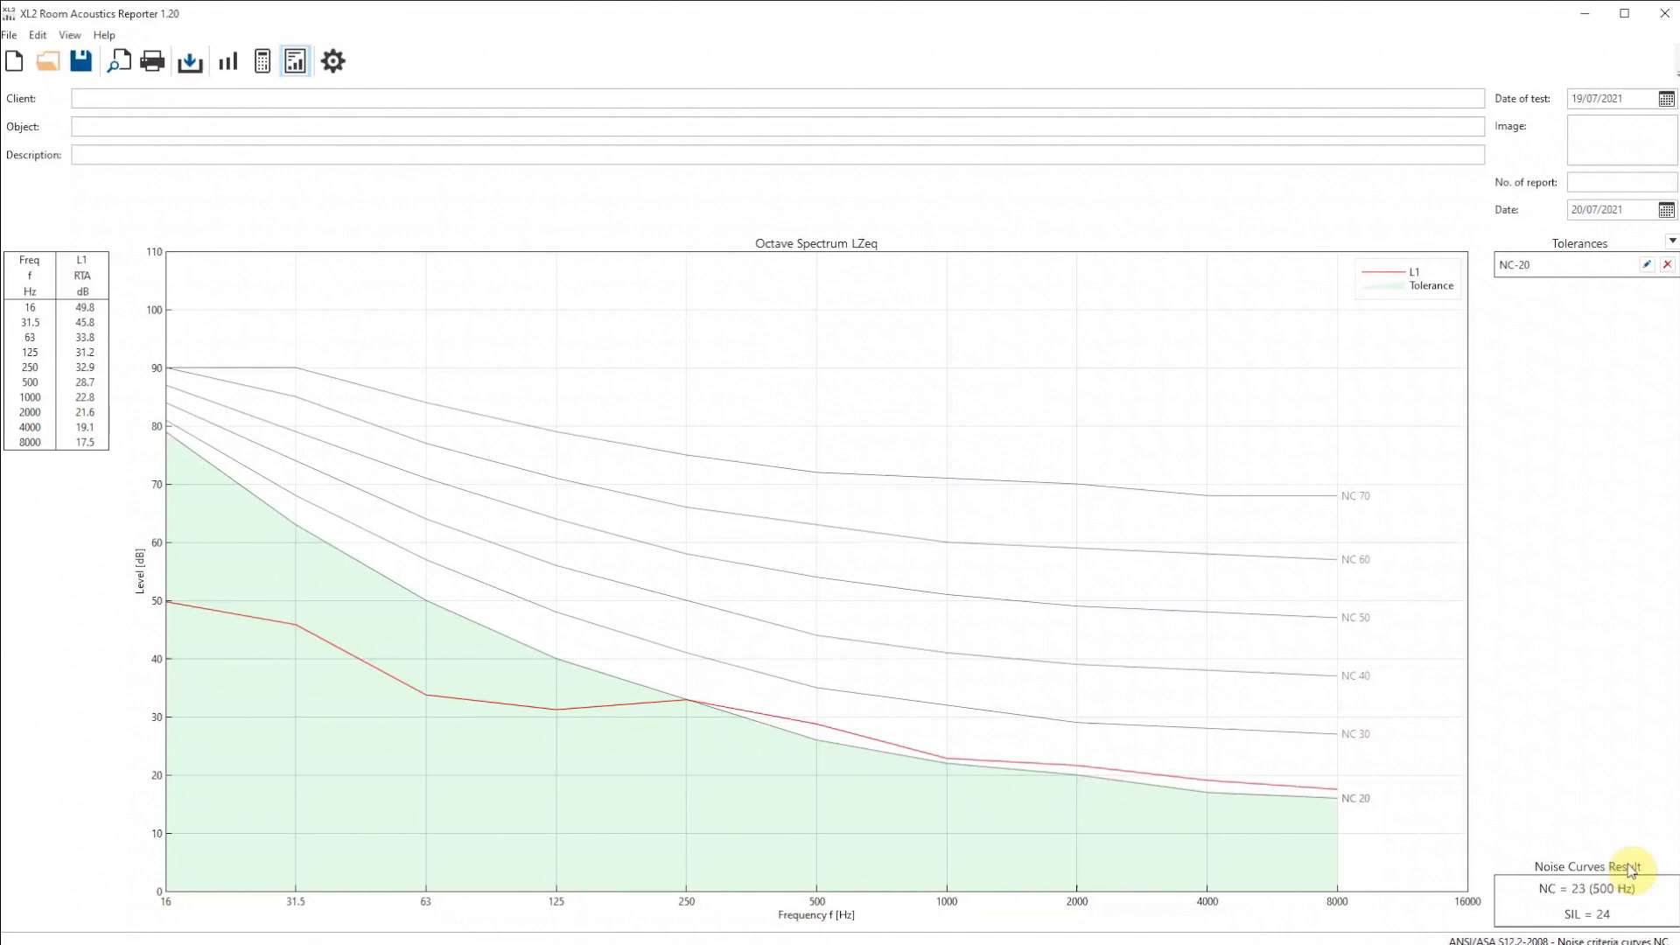
{"action": "mouse_move", "coordinate": [261, 62]}
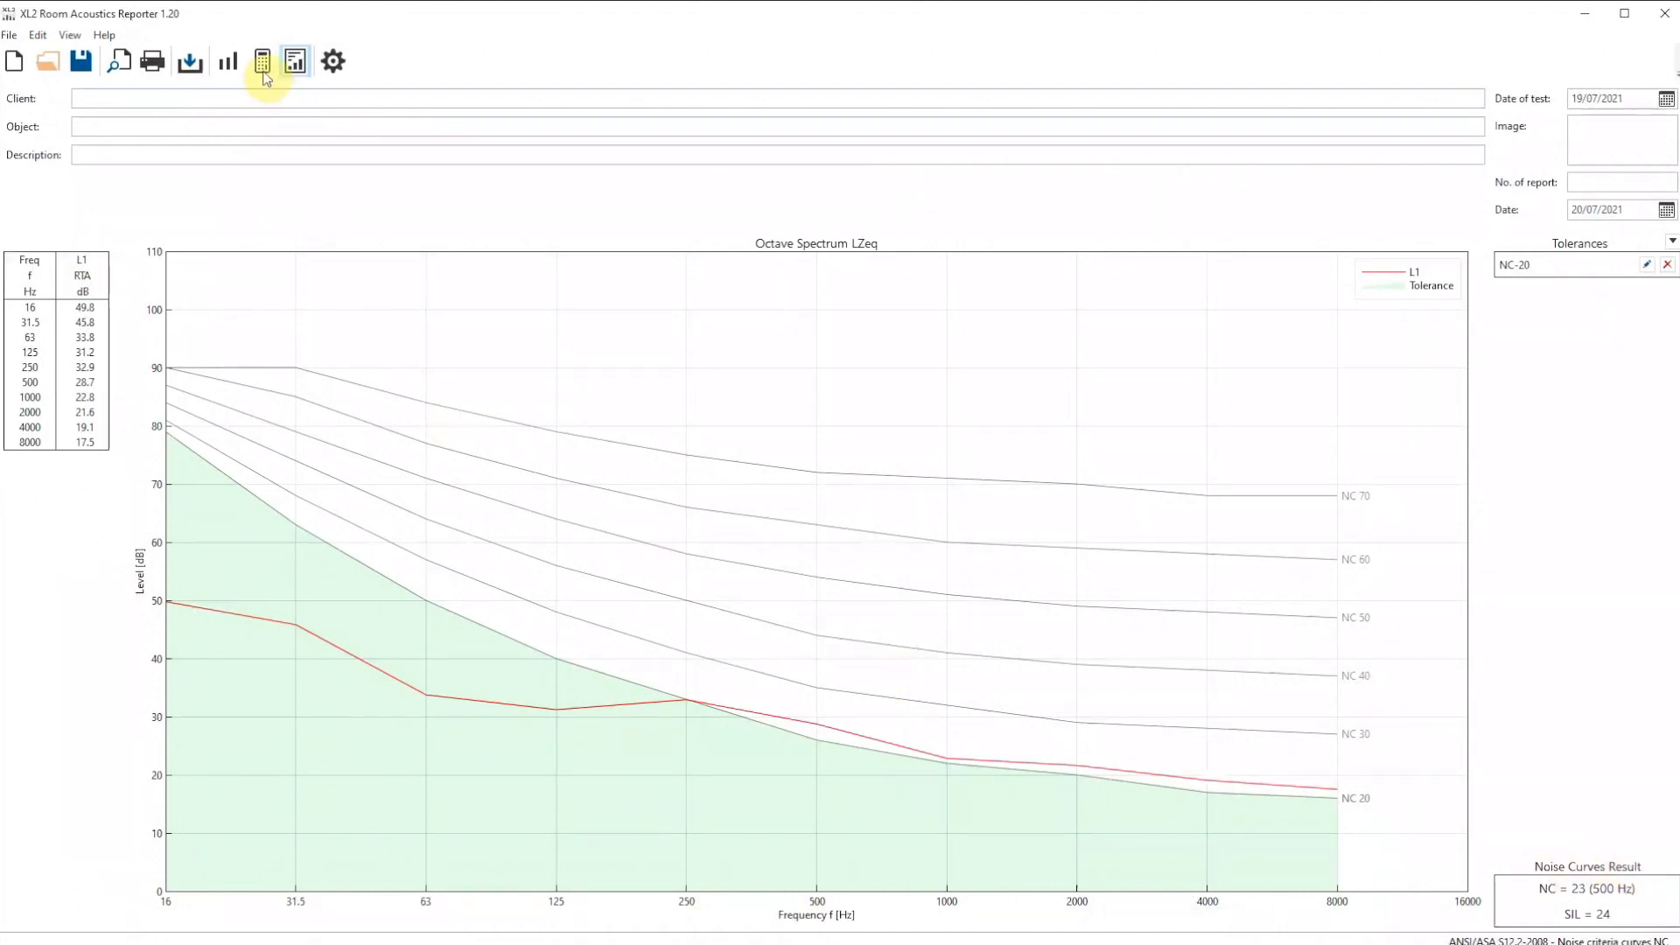
- Average the three measurements (Average L1) and return to the NC 23 evaluation view
{"action": "left_click", "coordinate": [260, 61]}
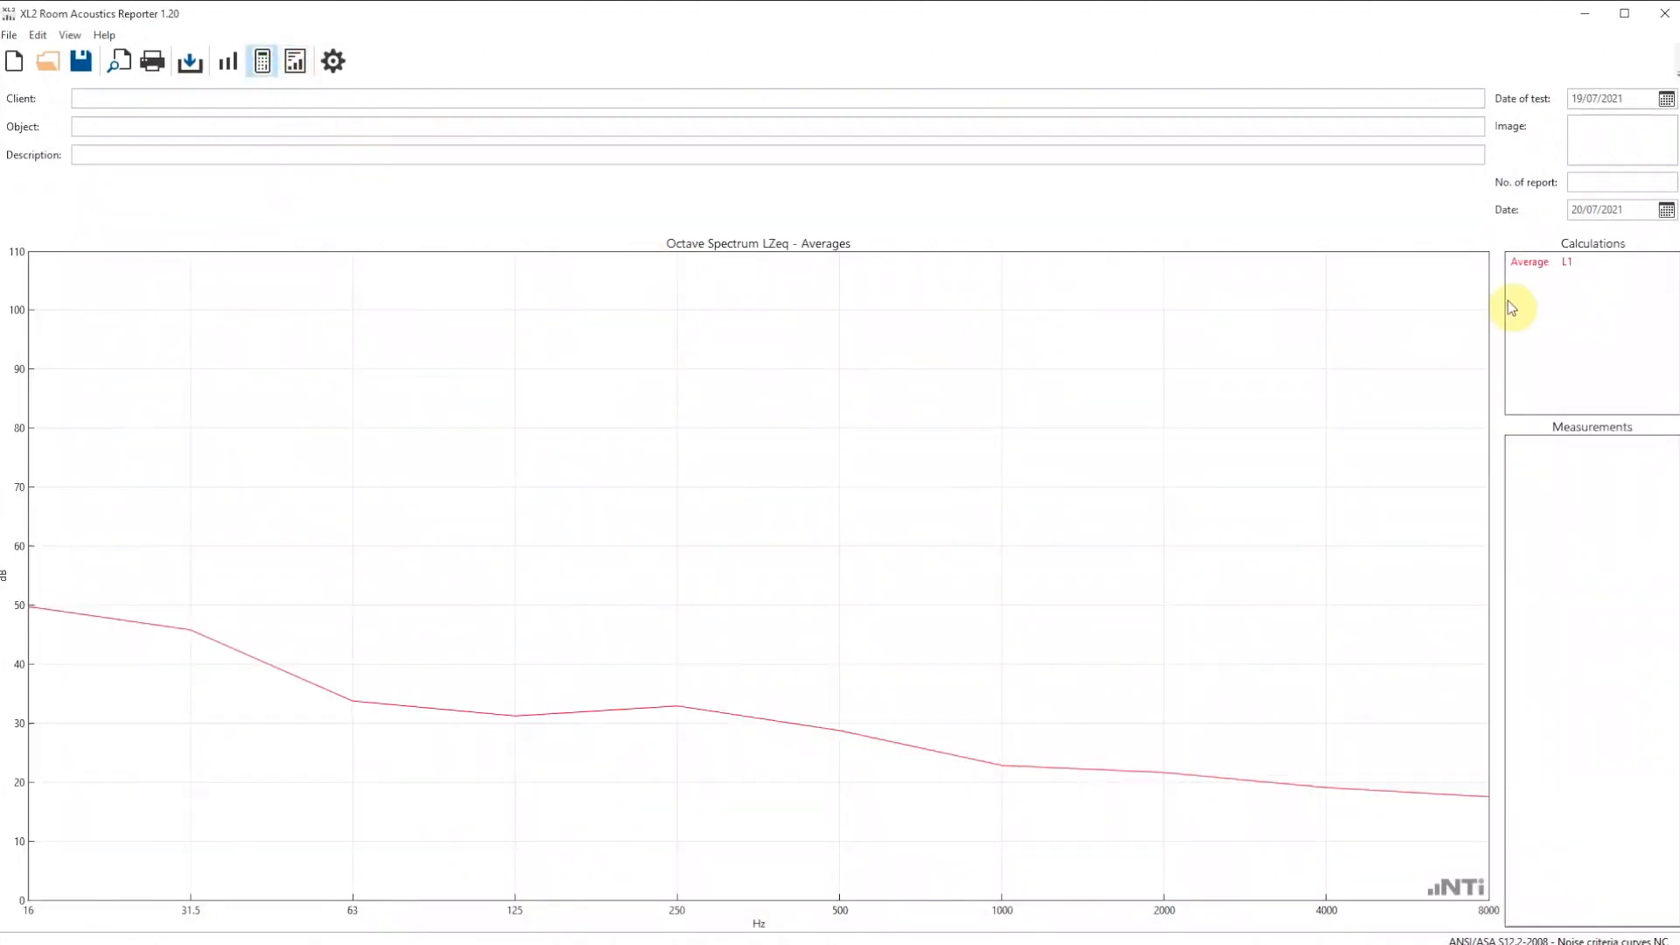
{"action": "mouse_move", "coordinate": [1393, 312]}
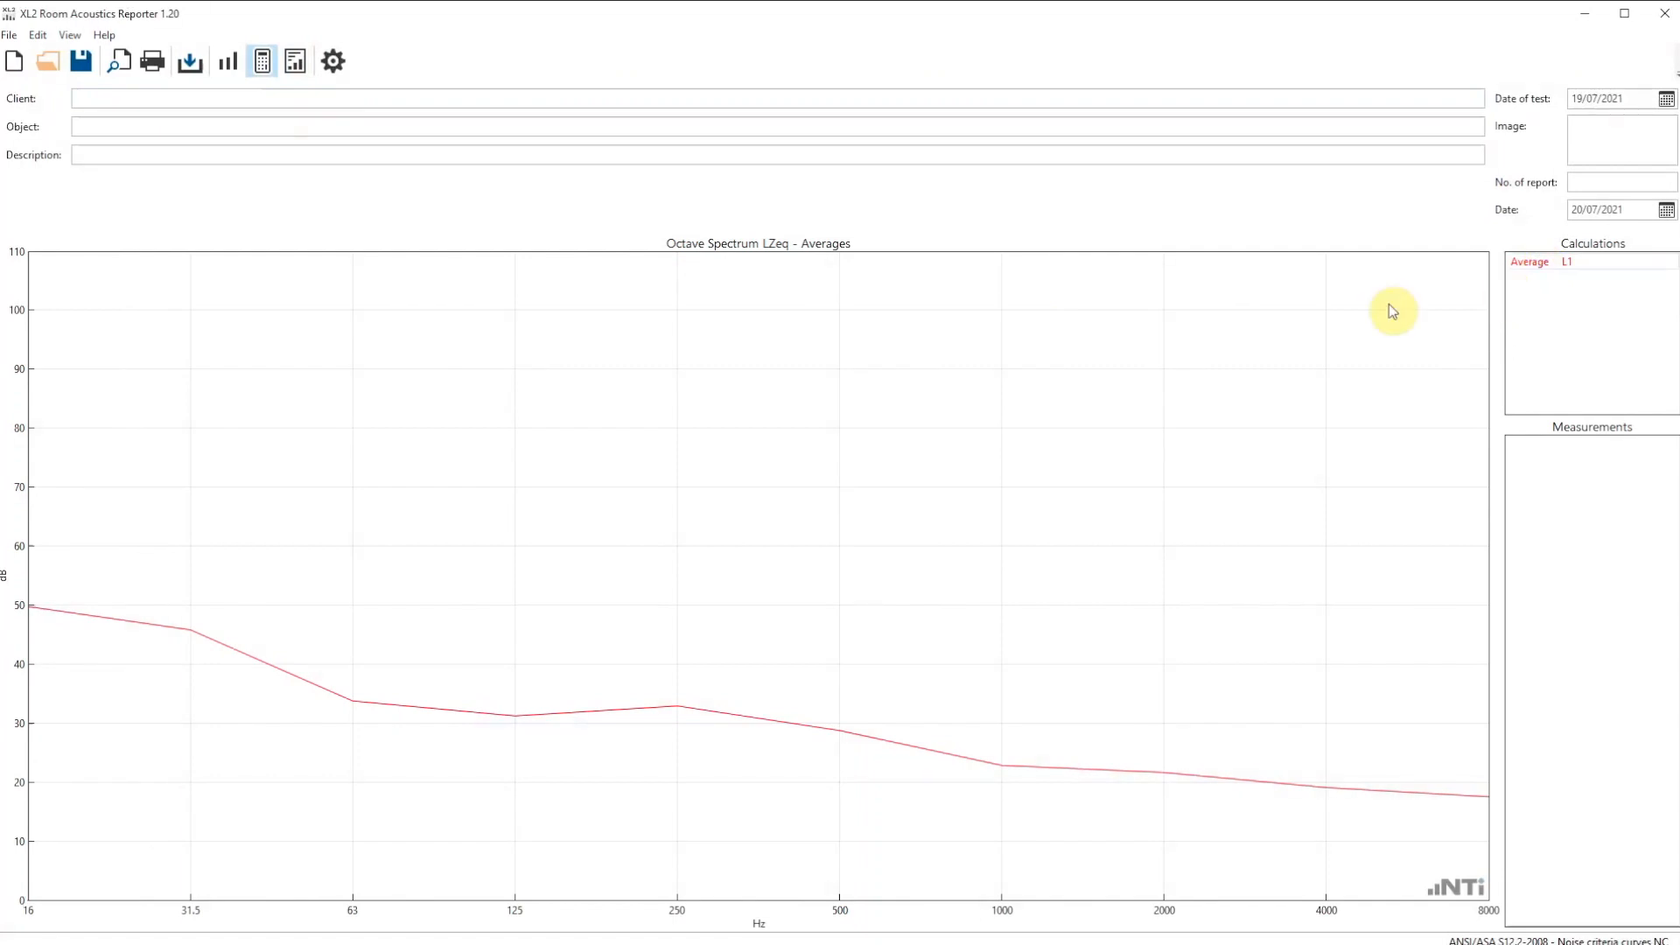
{"action": "left_click", "coordinate": [294, 62]}
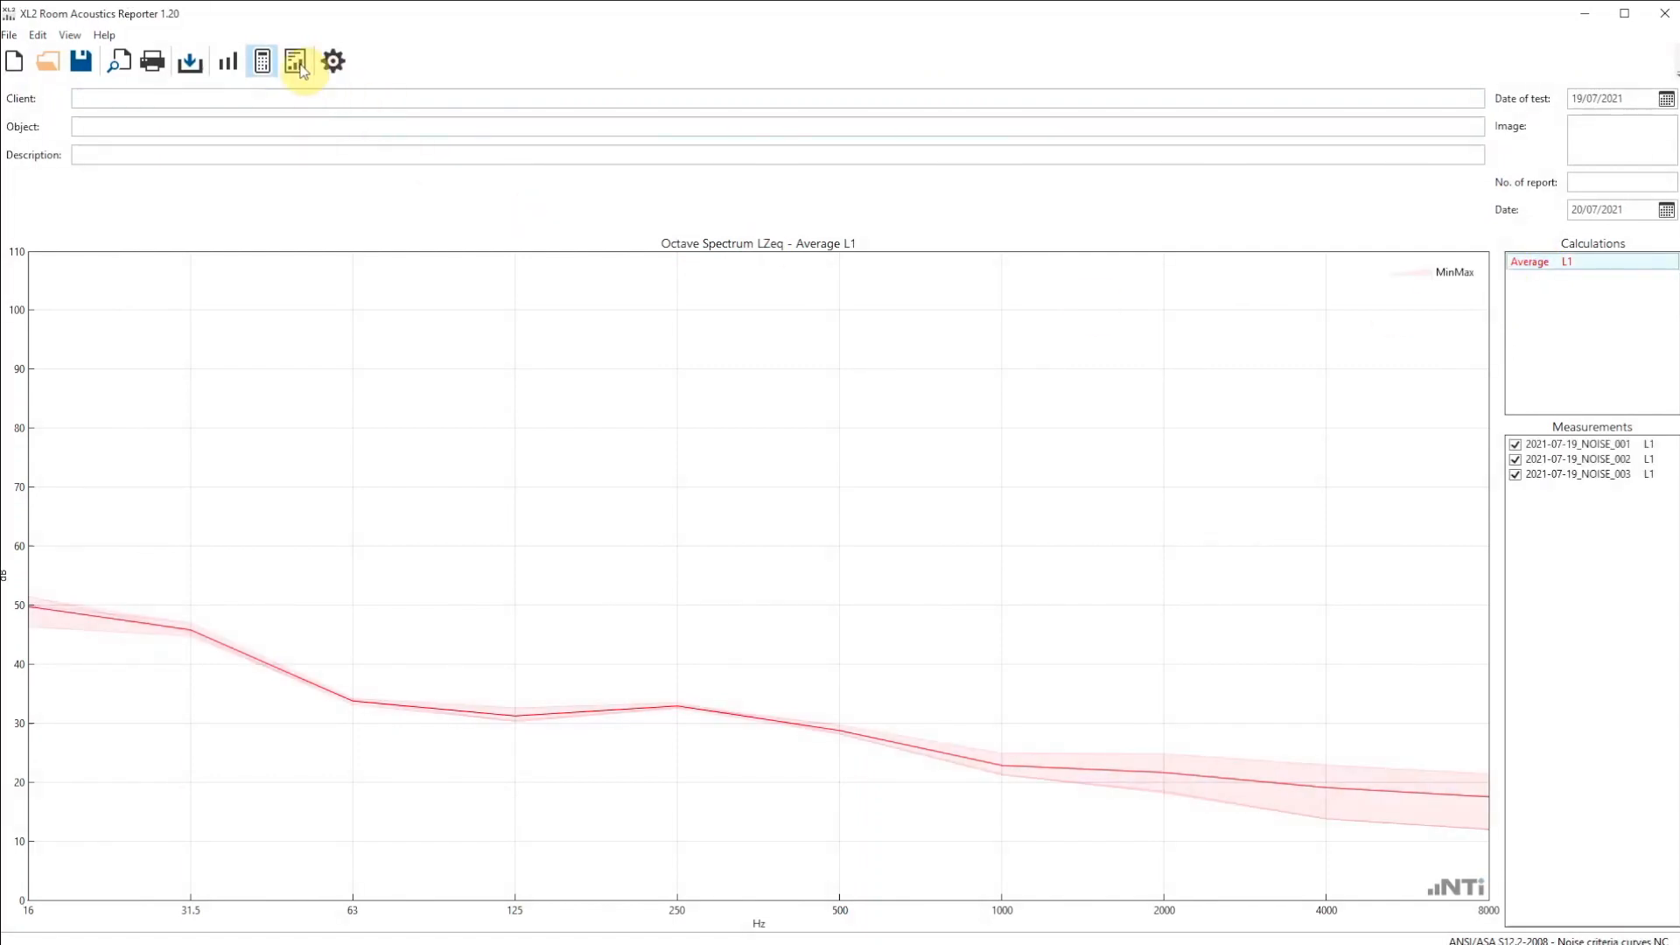
{"action": "left_click", "coordinate": [294, 61]}
{"action": "type", "text": "empty"}
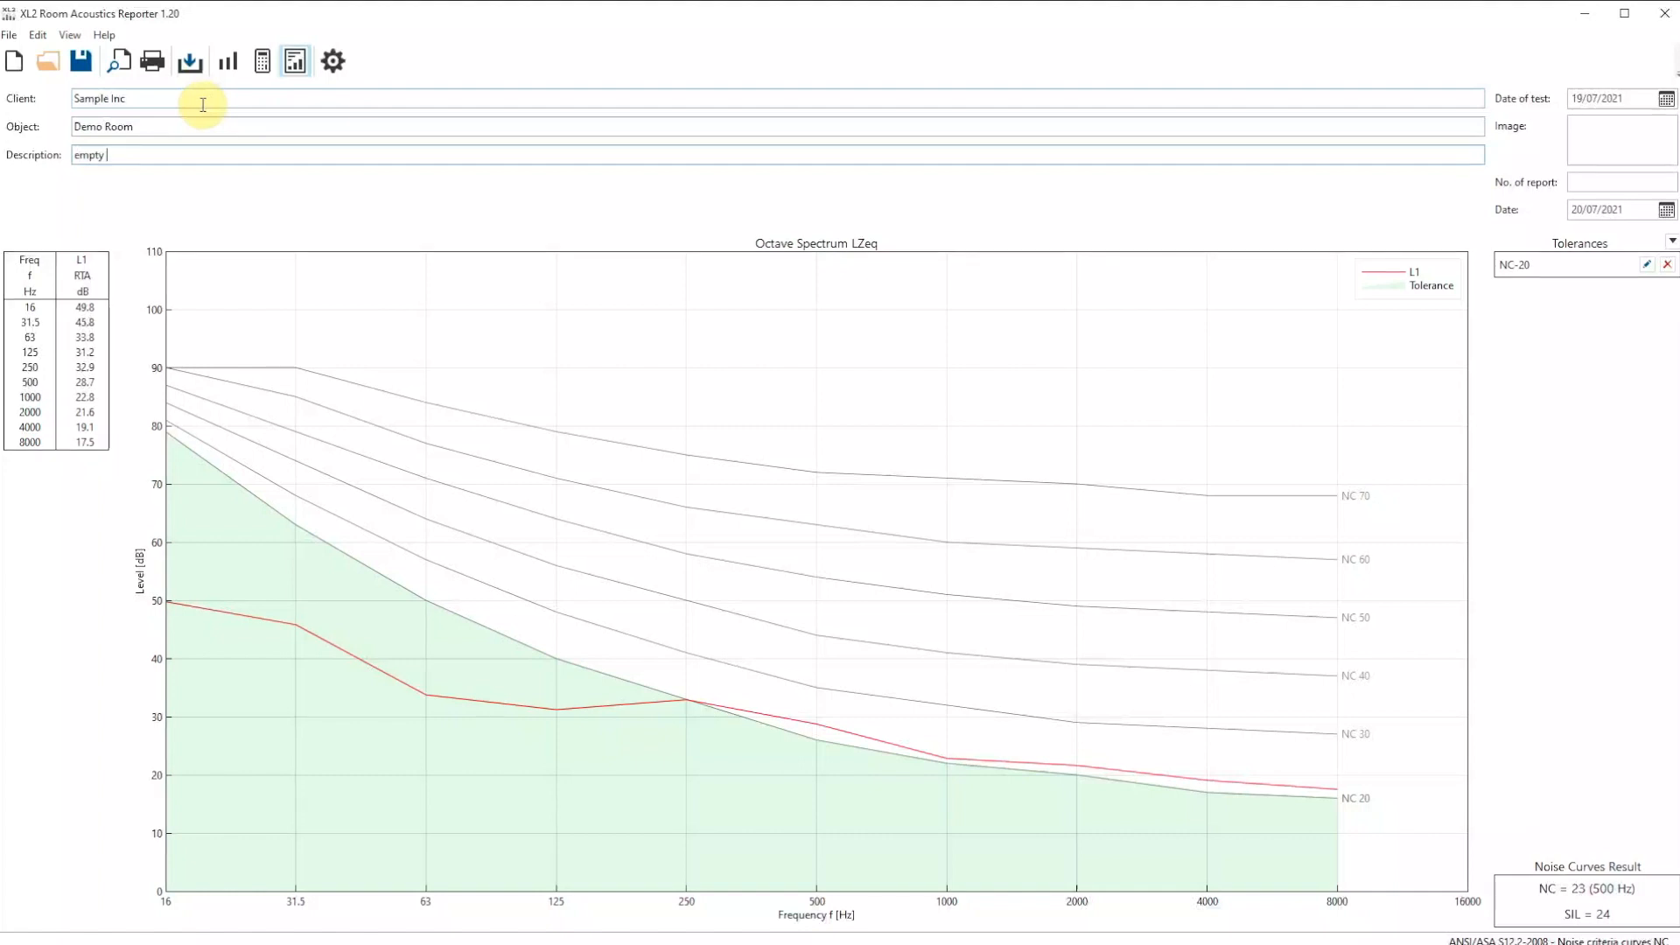
- Attach Empty-Room.jpg as the report's room photo
{"action": "left_click", "coordinate": [47, 59]}
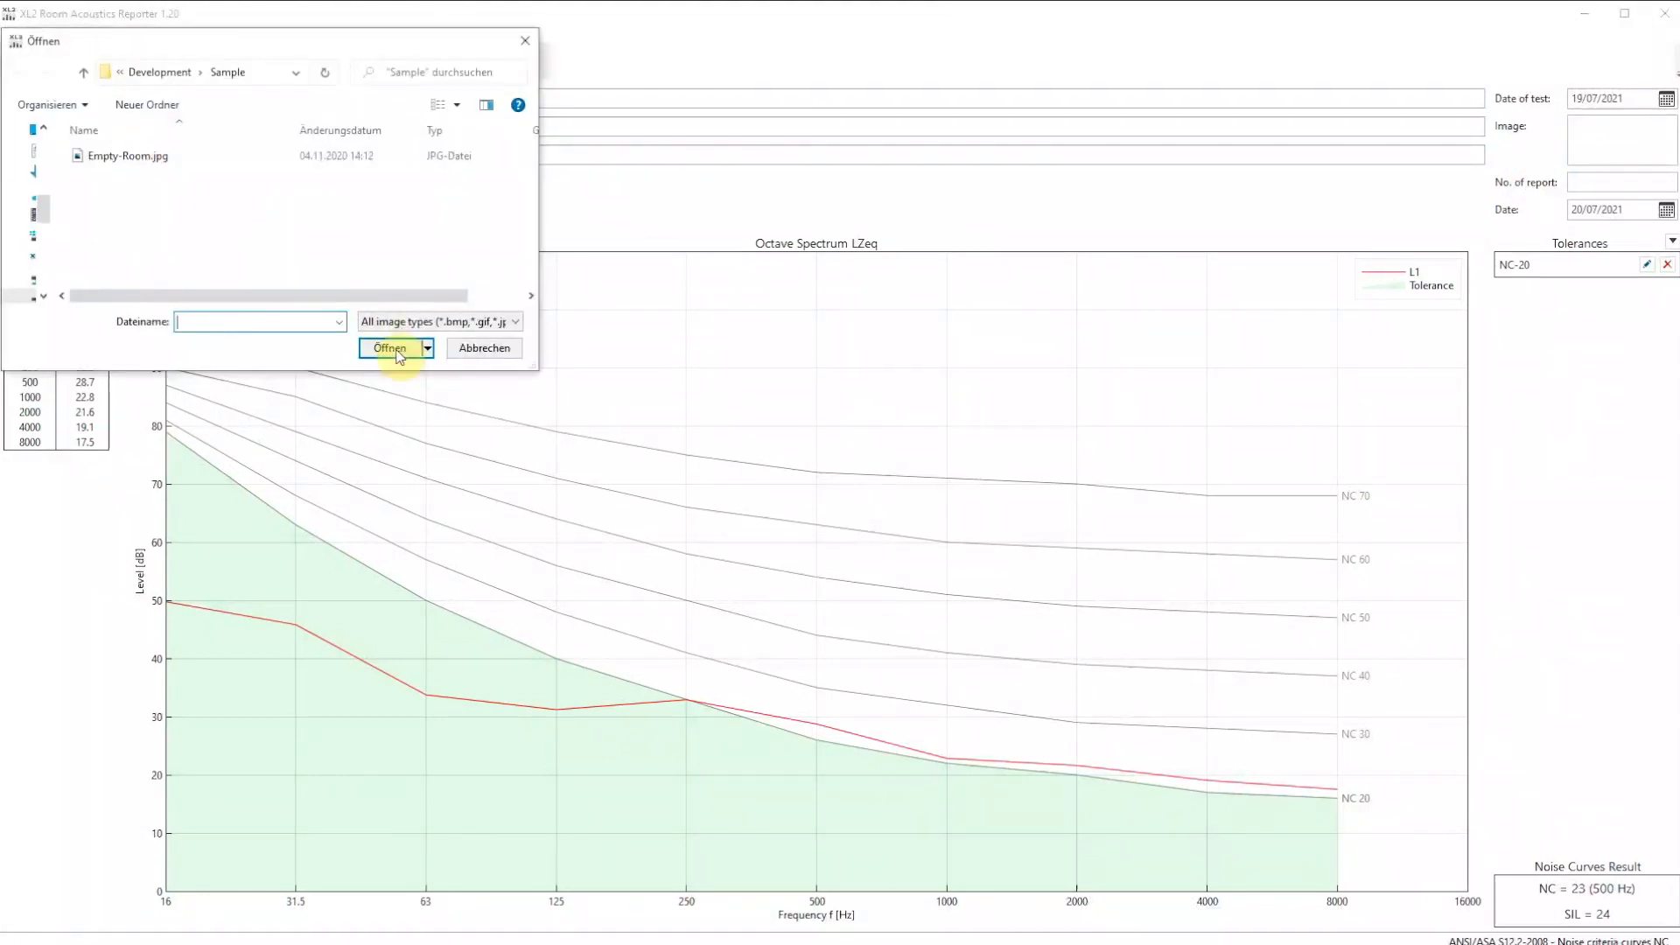
{"action": "left_click", "coordinate": [388, 346]}
{"action": "type", "text": "1234"}
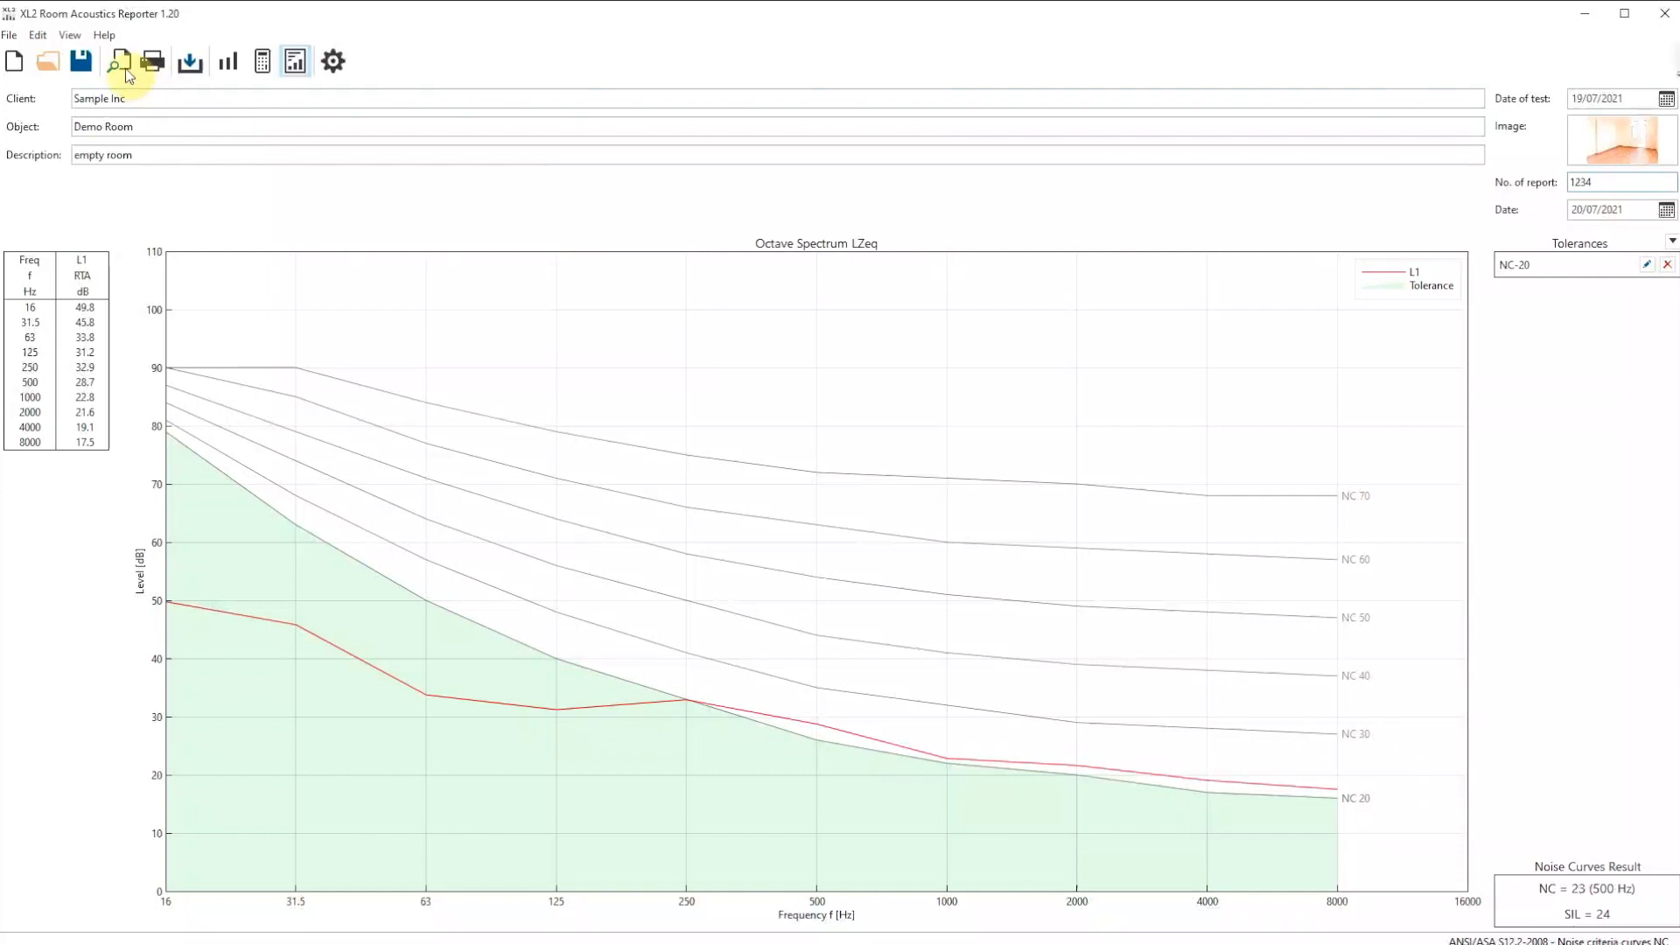
- Preview the printed NC report page with photo and number 1234, then close it
{"action": "left_click", "coordinate": [117, 61]}
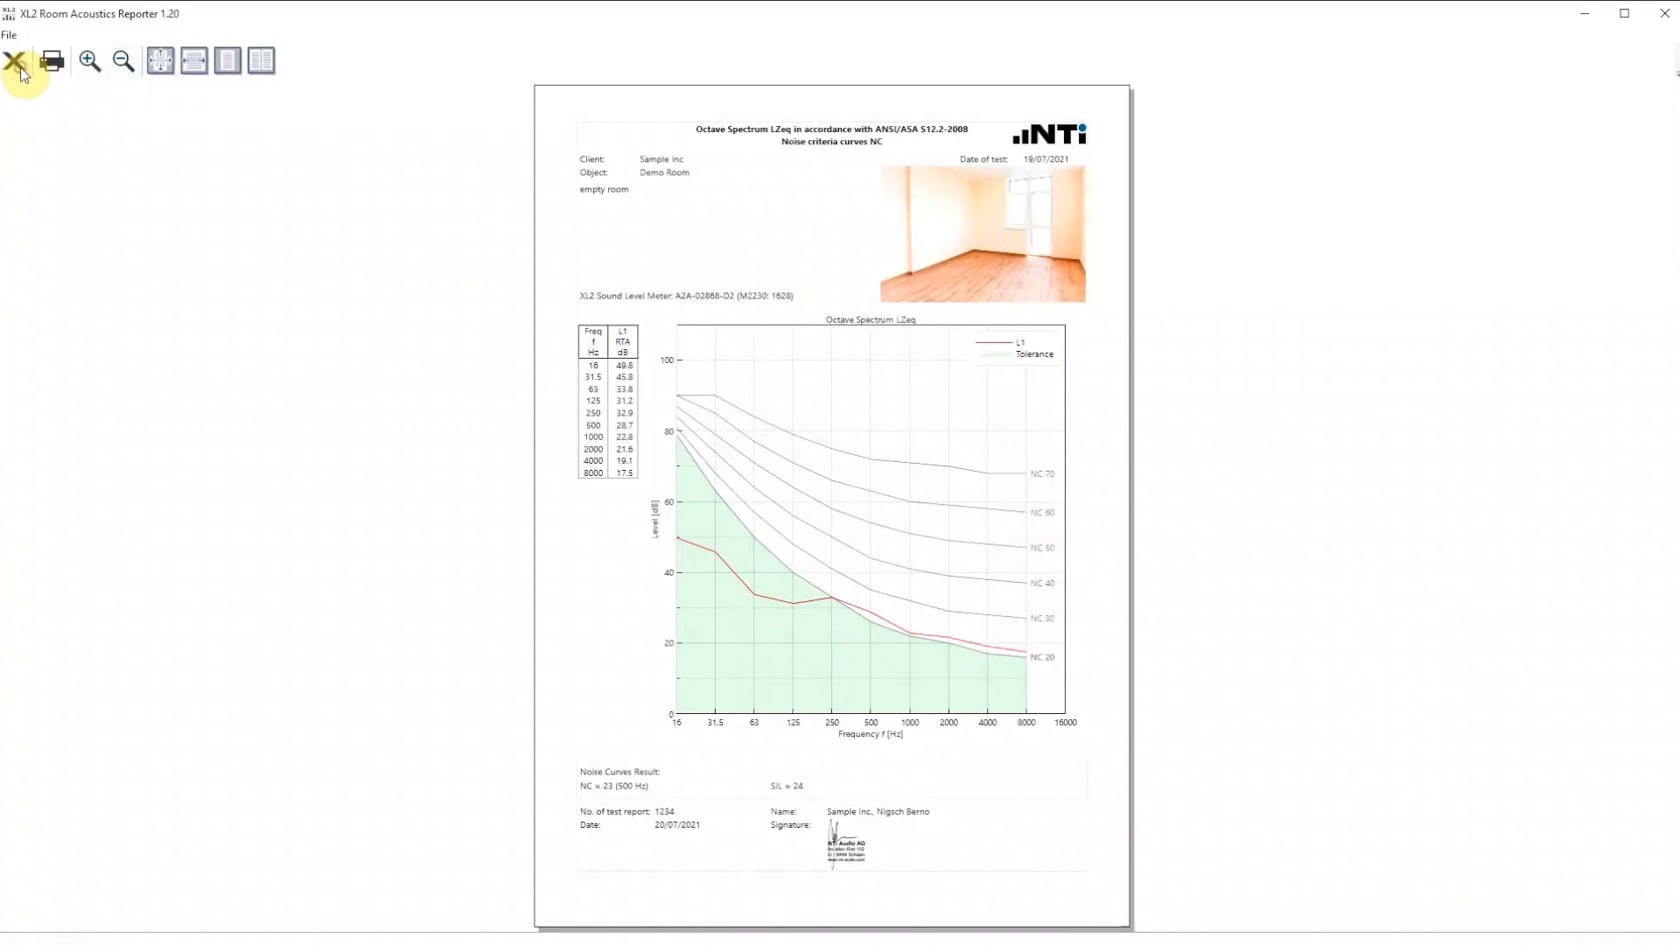
{"action": "left_click", "coordinate": [17, 59]}
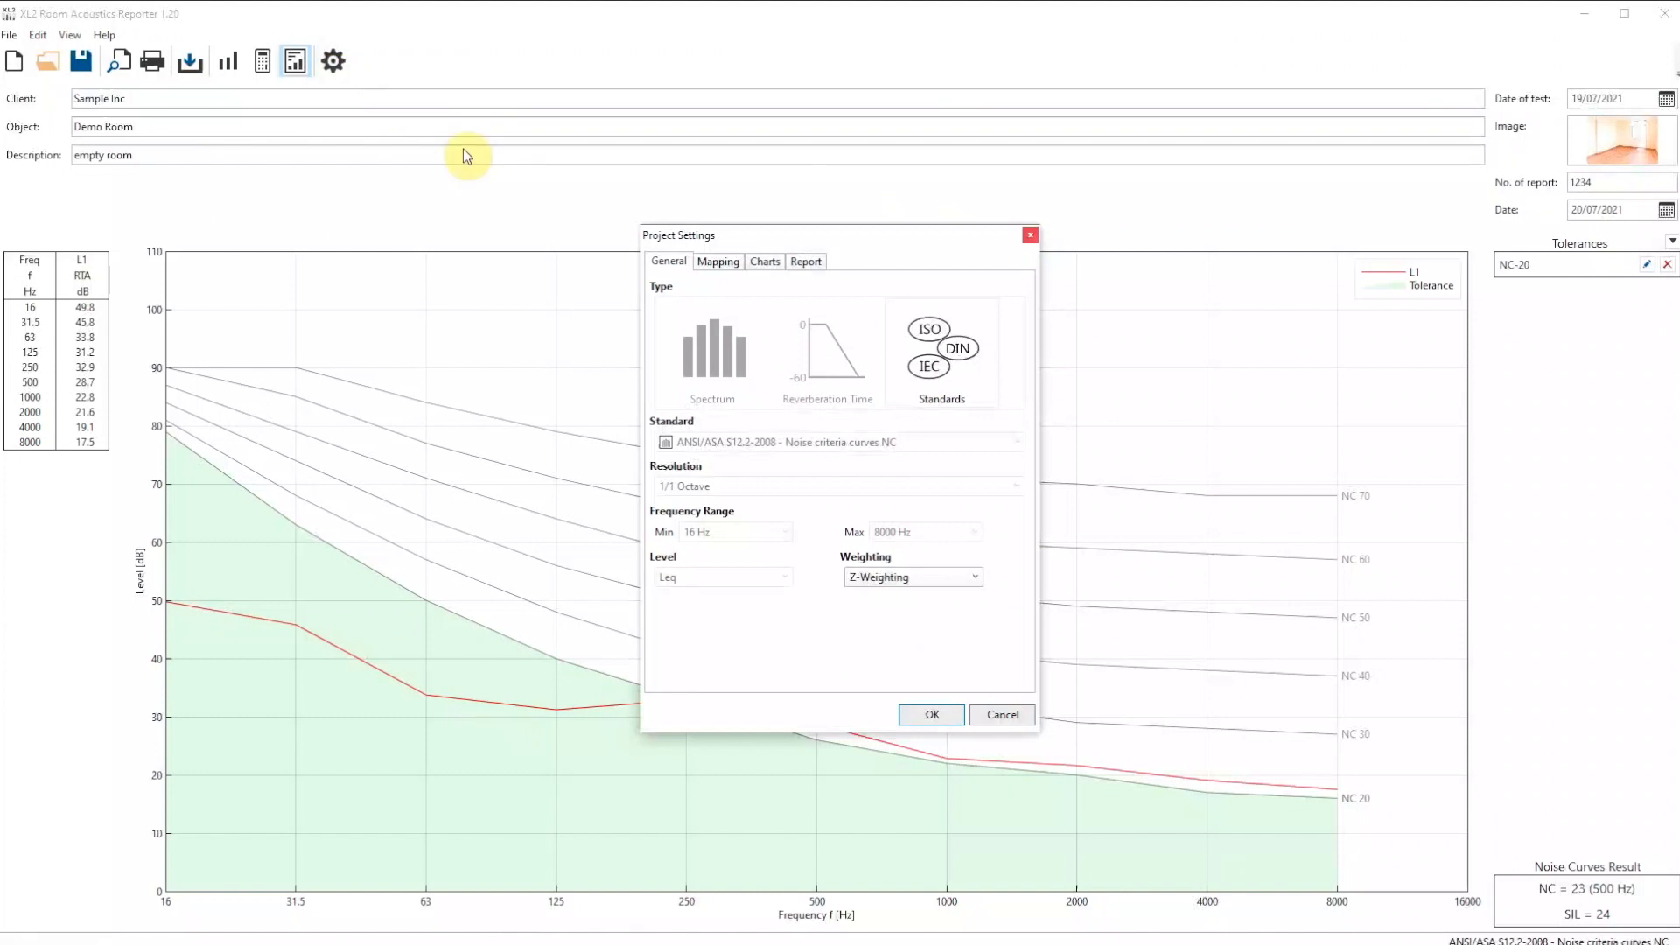
{"action": "mouse_move", "coordinate": [866, 304]}
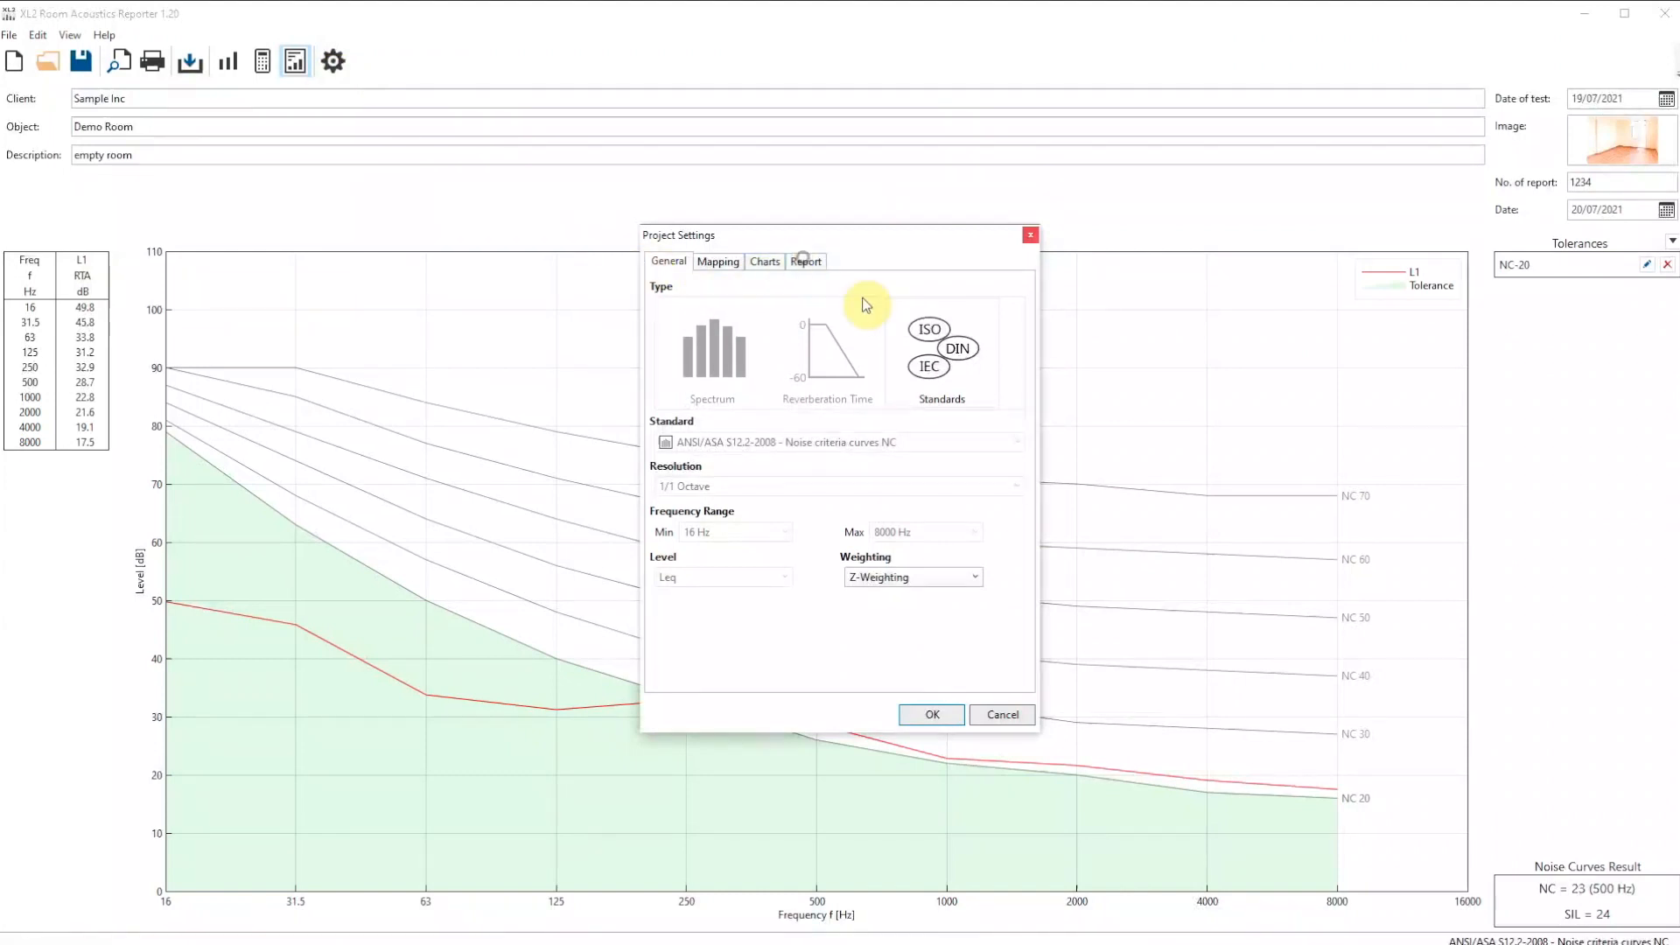
- Review the Report tab's Name and Signature settings and confirm the dialog
{"action": "left_click", "coordinate": [805, 260]}
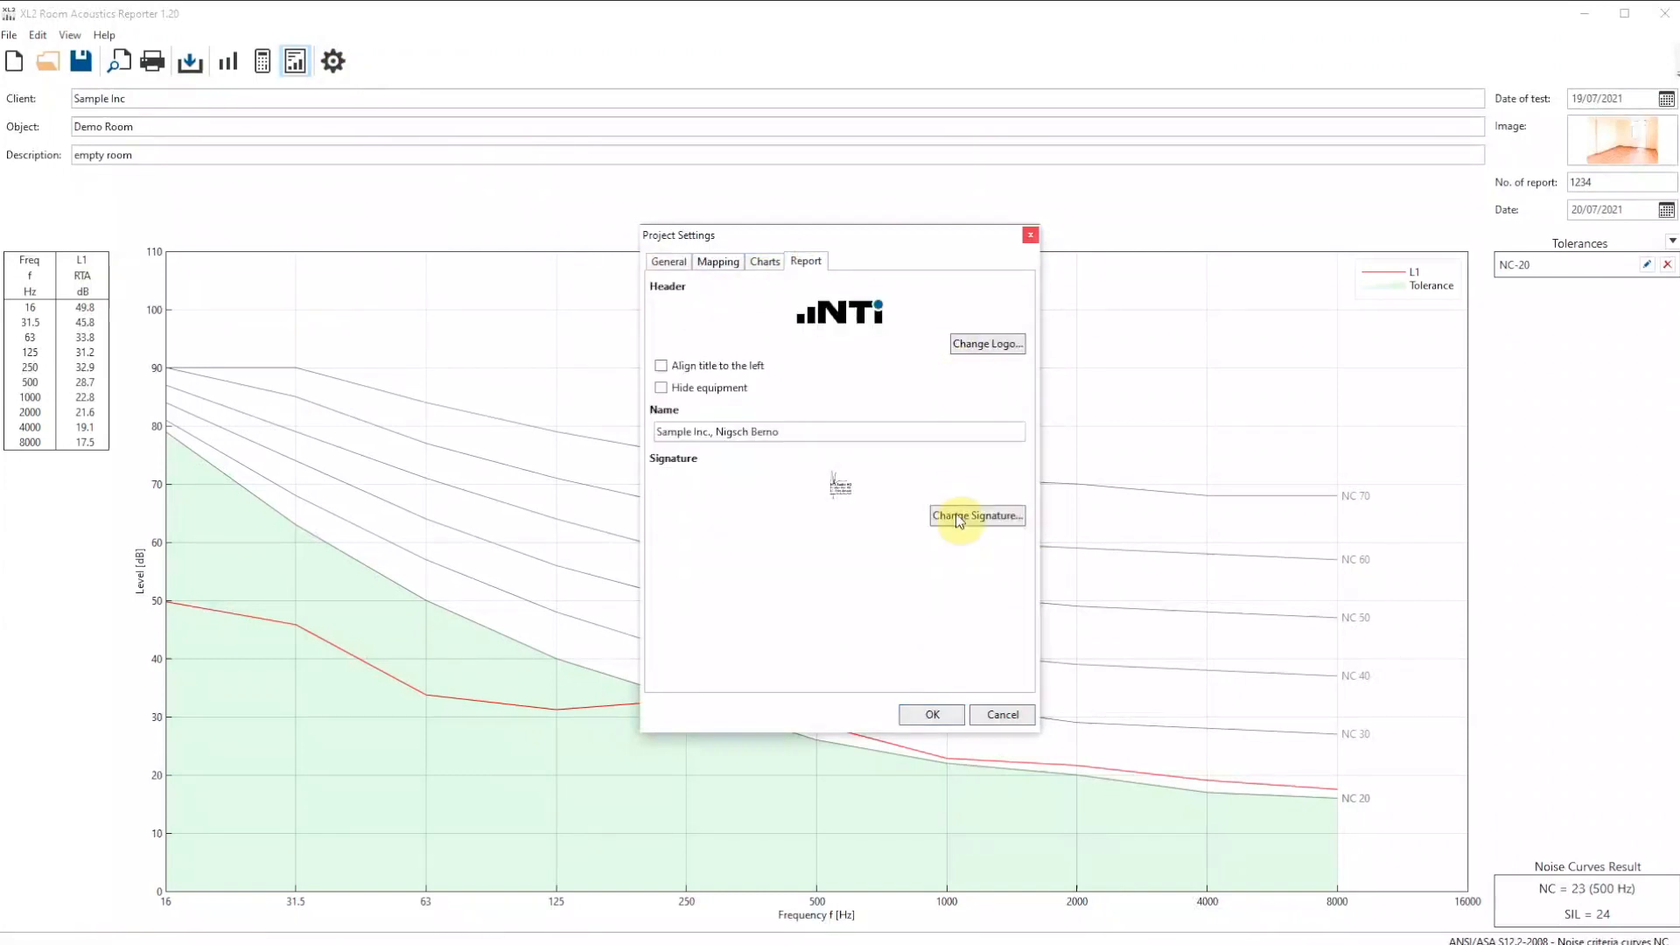
{"action": "mouse_move", "coordinate": [932, 714]}
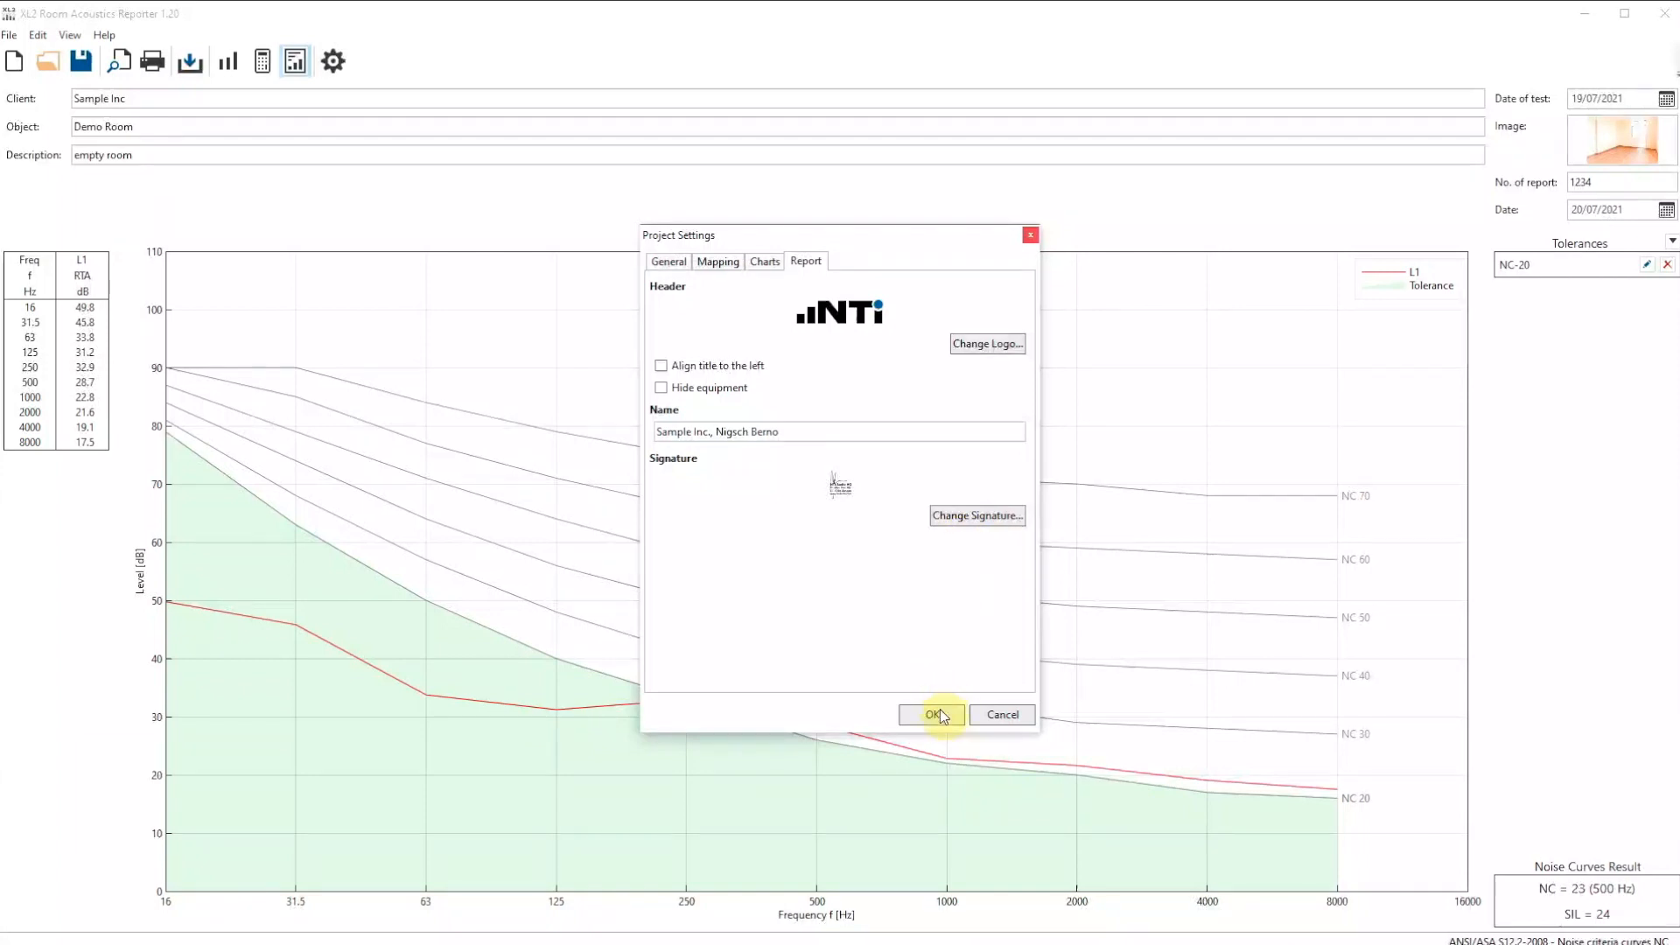
{"action": "left_click", "coordinate": [931, 714]}
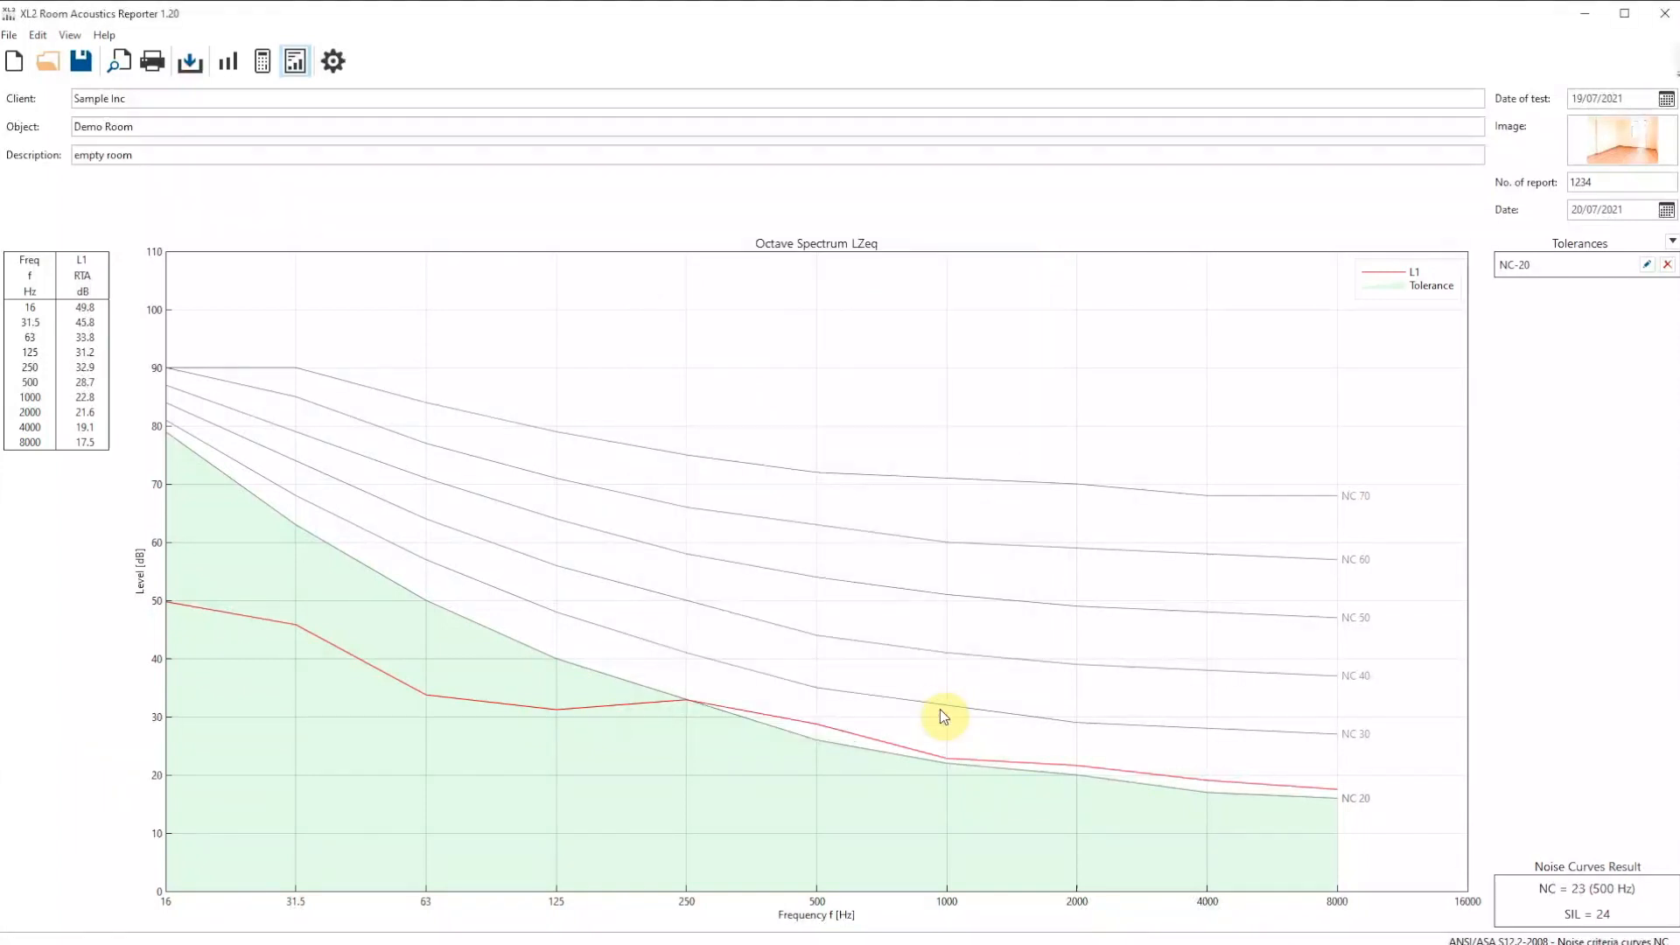
{"action": "mouse_move", "coordinate": [764, 700]}
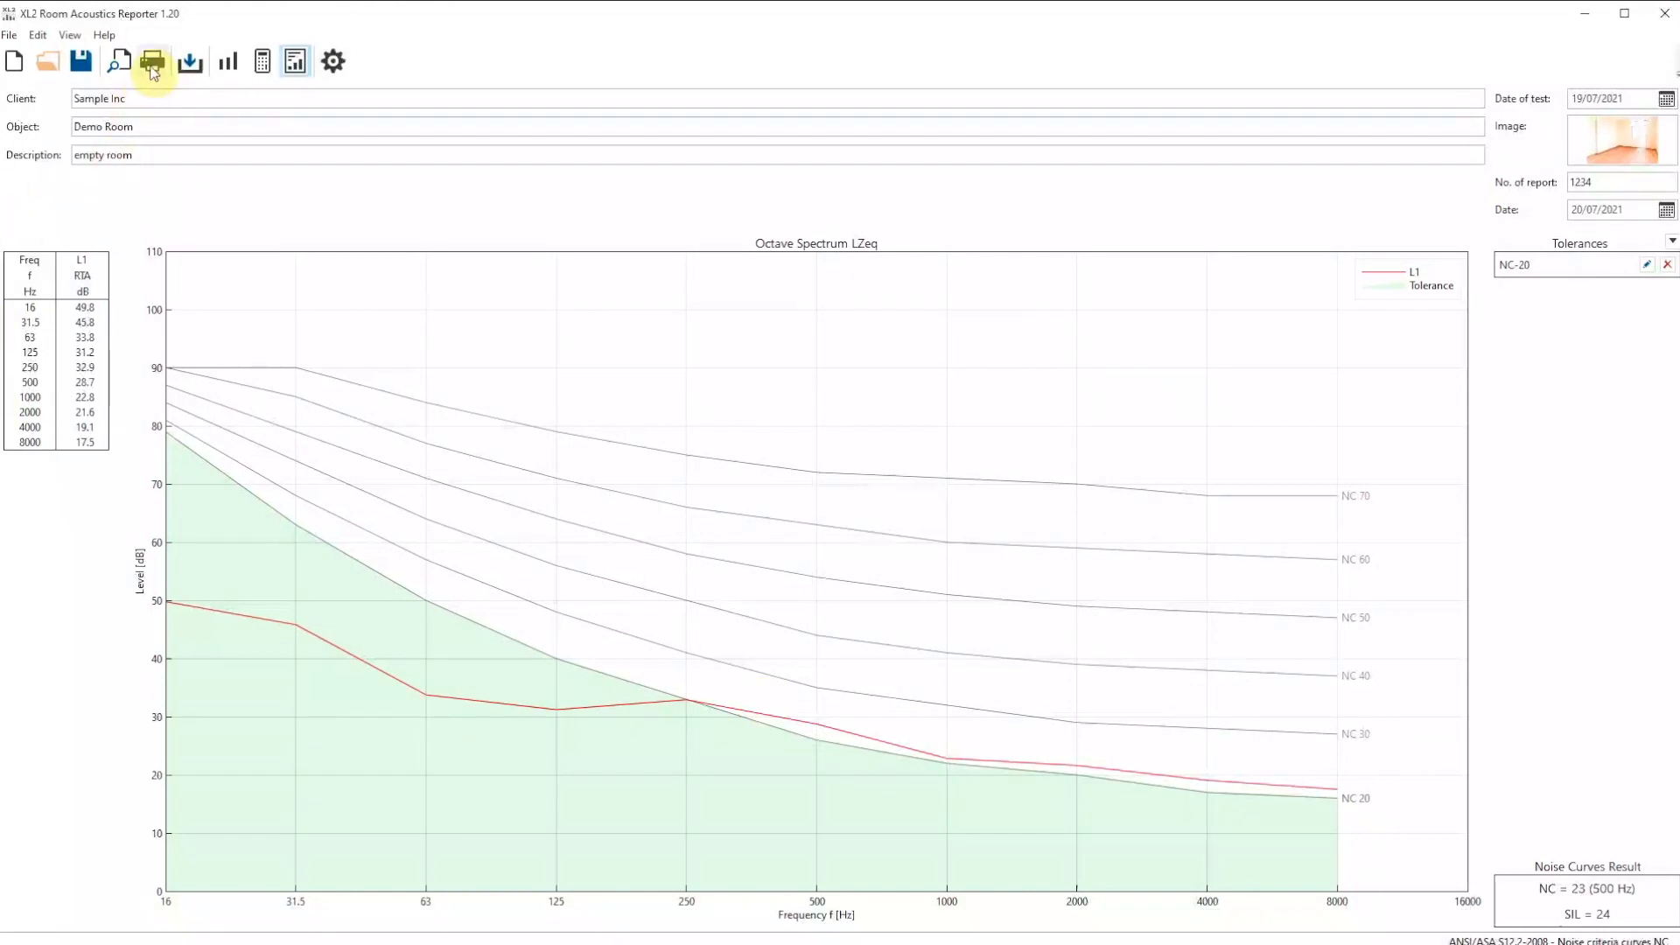
{"action": "mouse_move", "coordinate": [50, 88]}
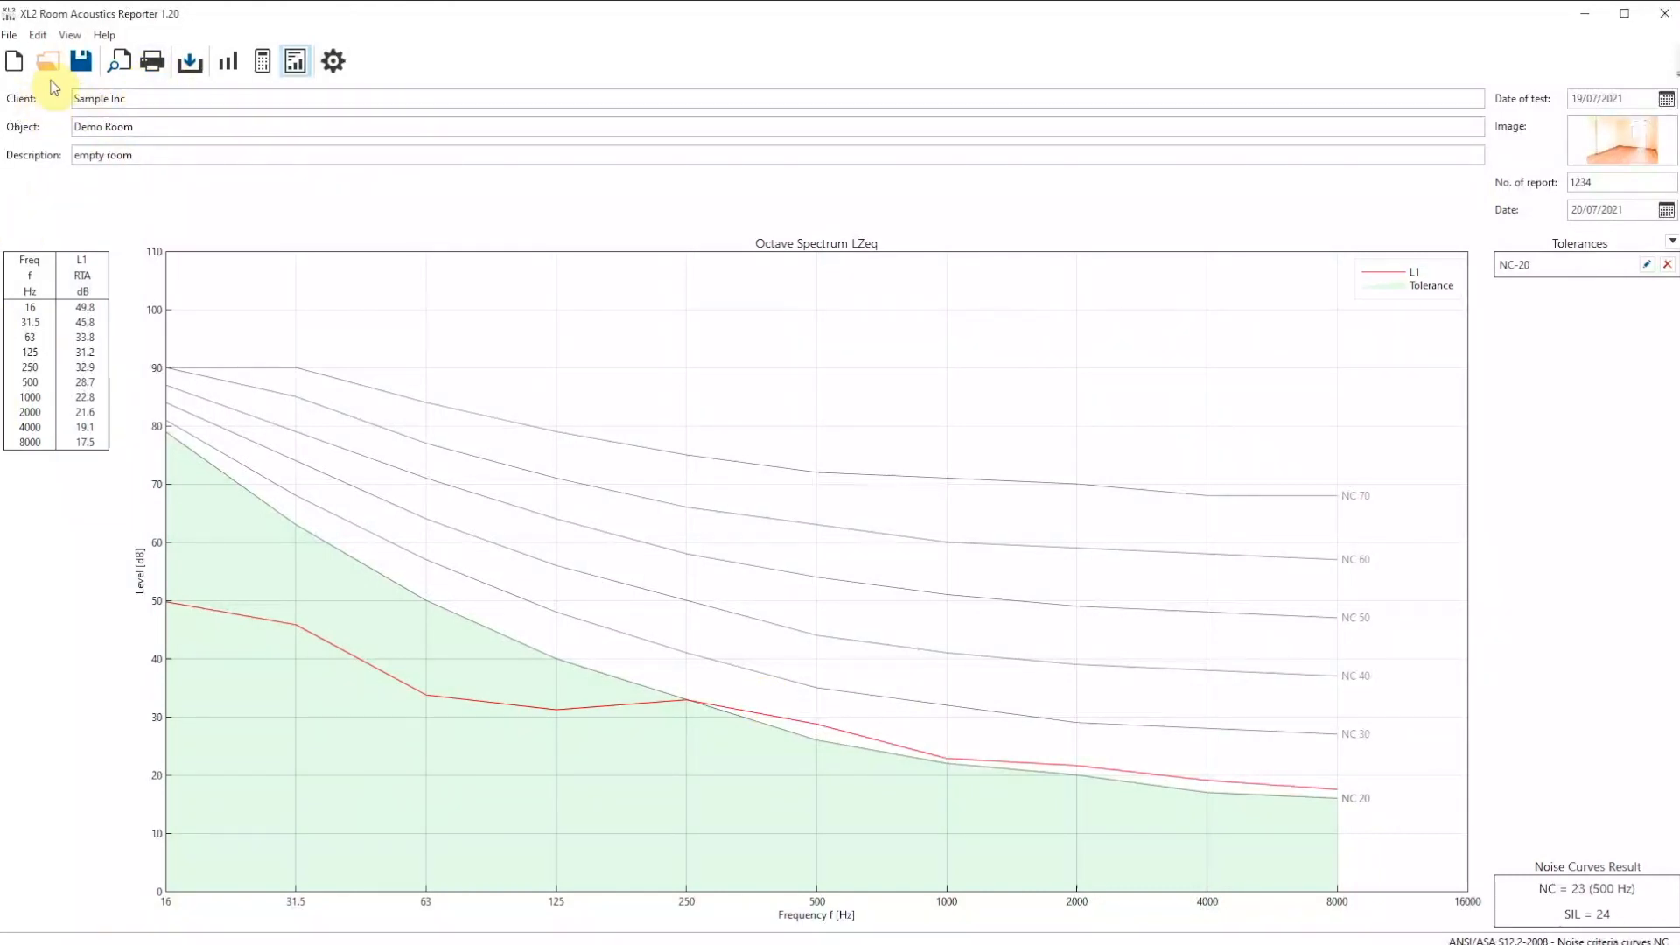